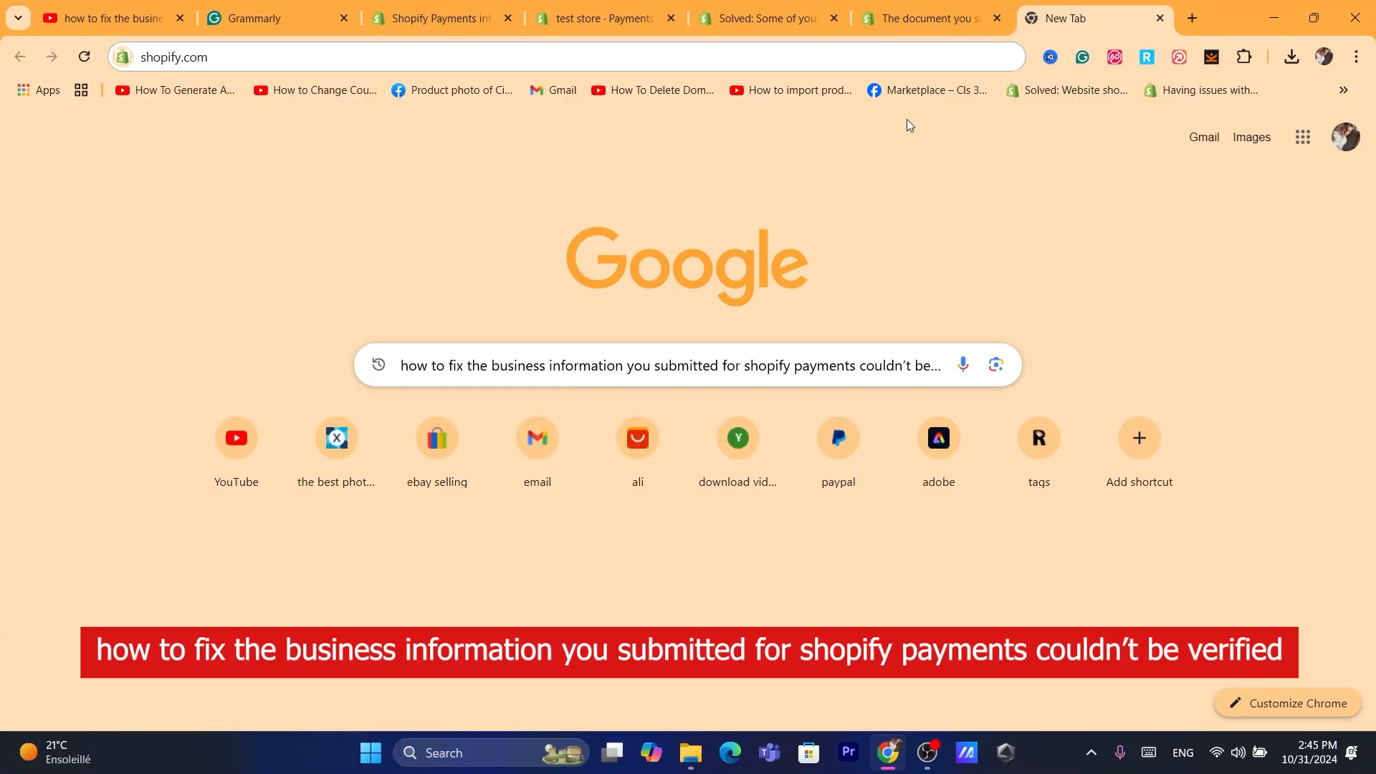
mouse_move(664, 123)
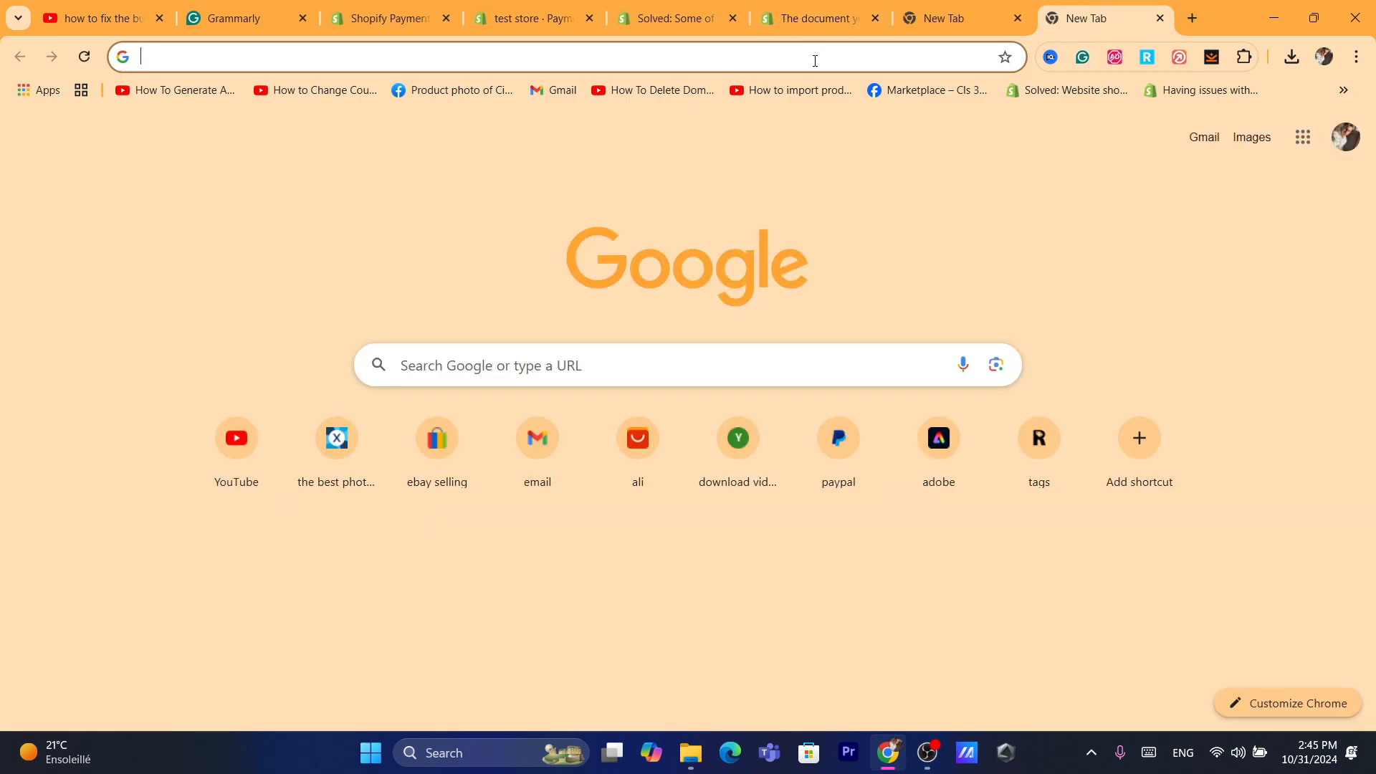
Go to the Gmail inbox from the New Tab page's Gmail link.
click(149, 522)
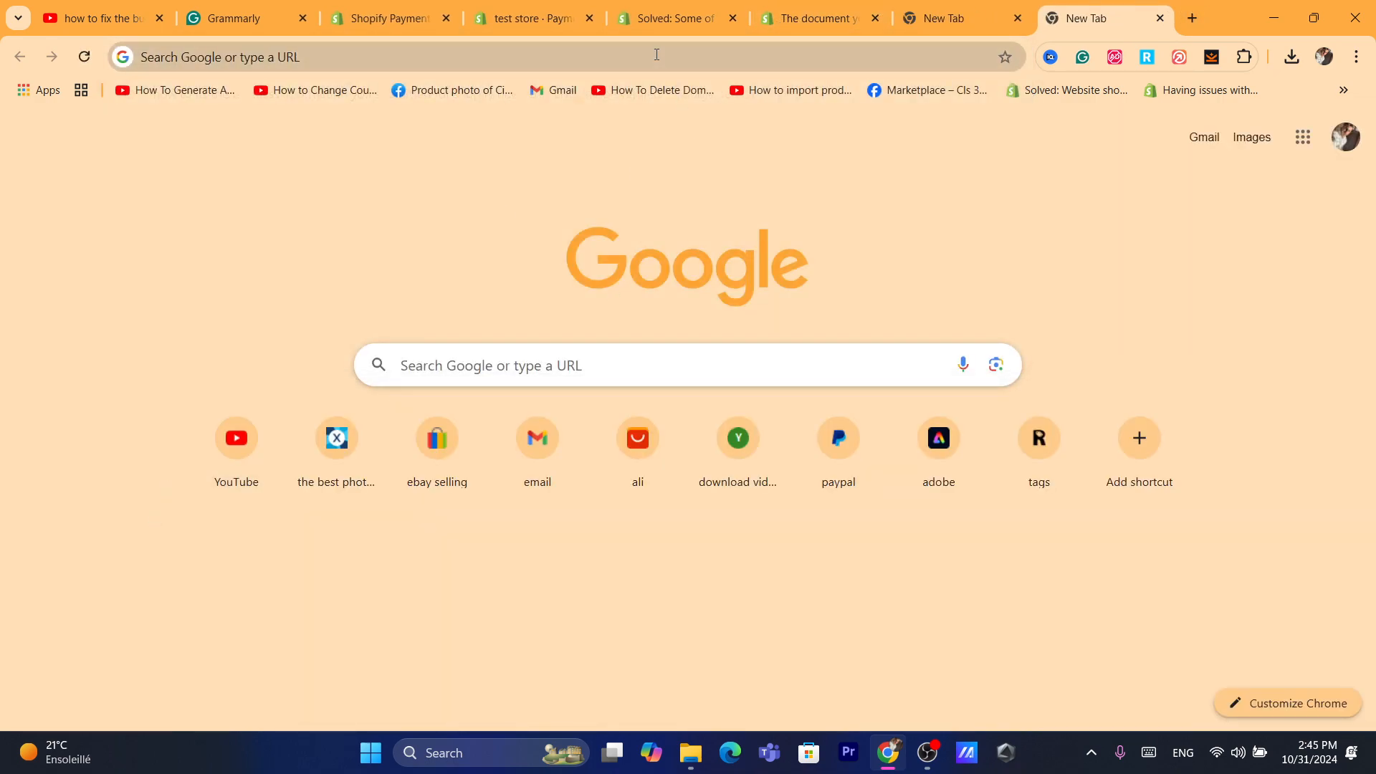
mouse_move(900, 84)
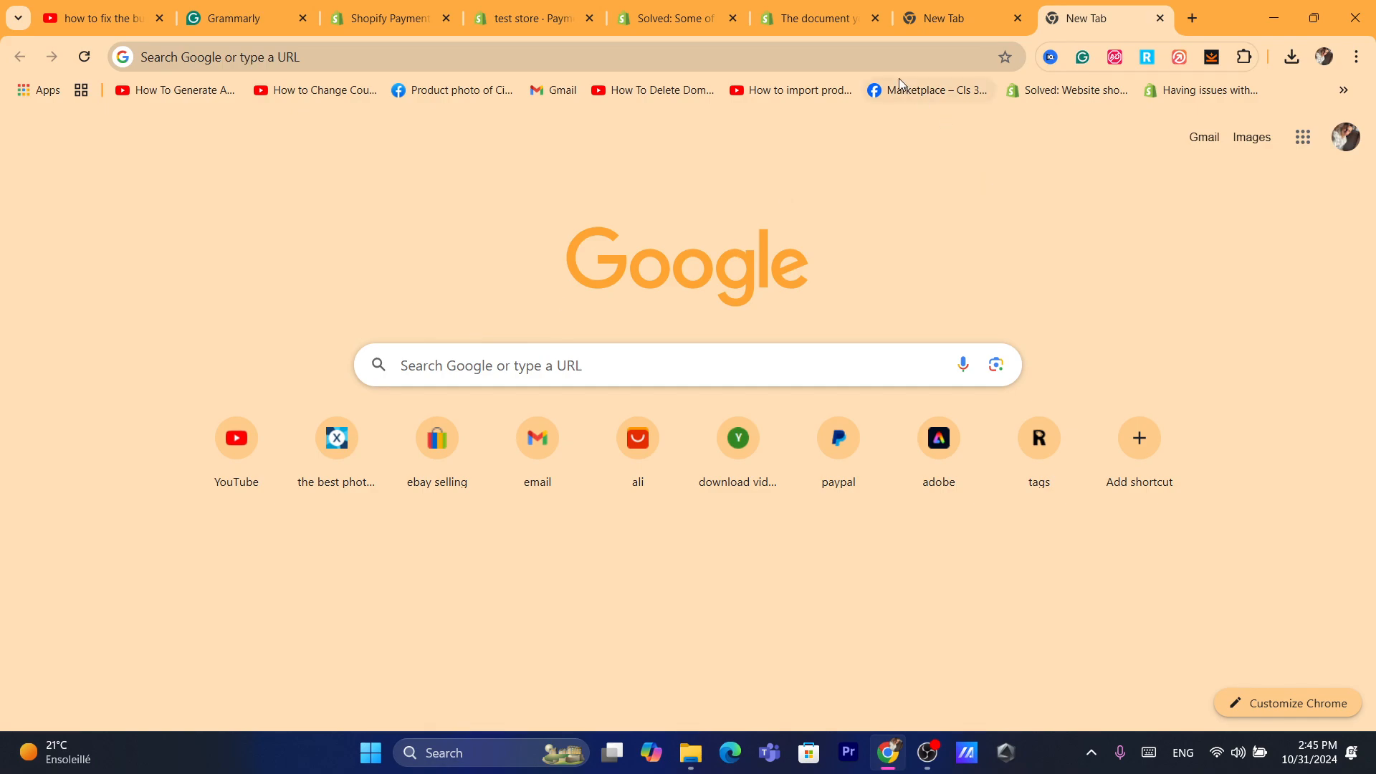
mouse_move(1203, 138)
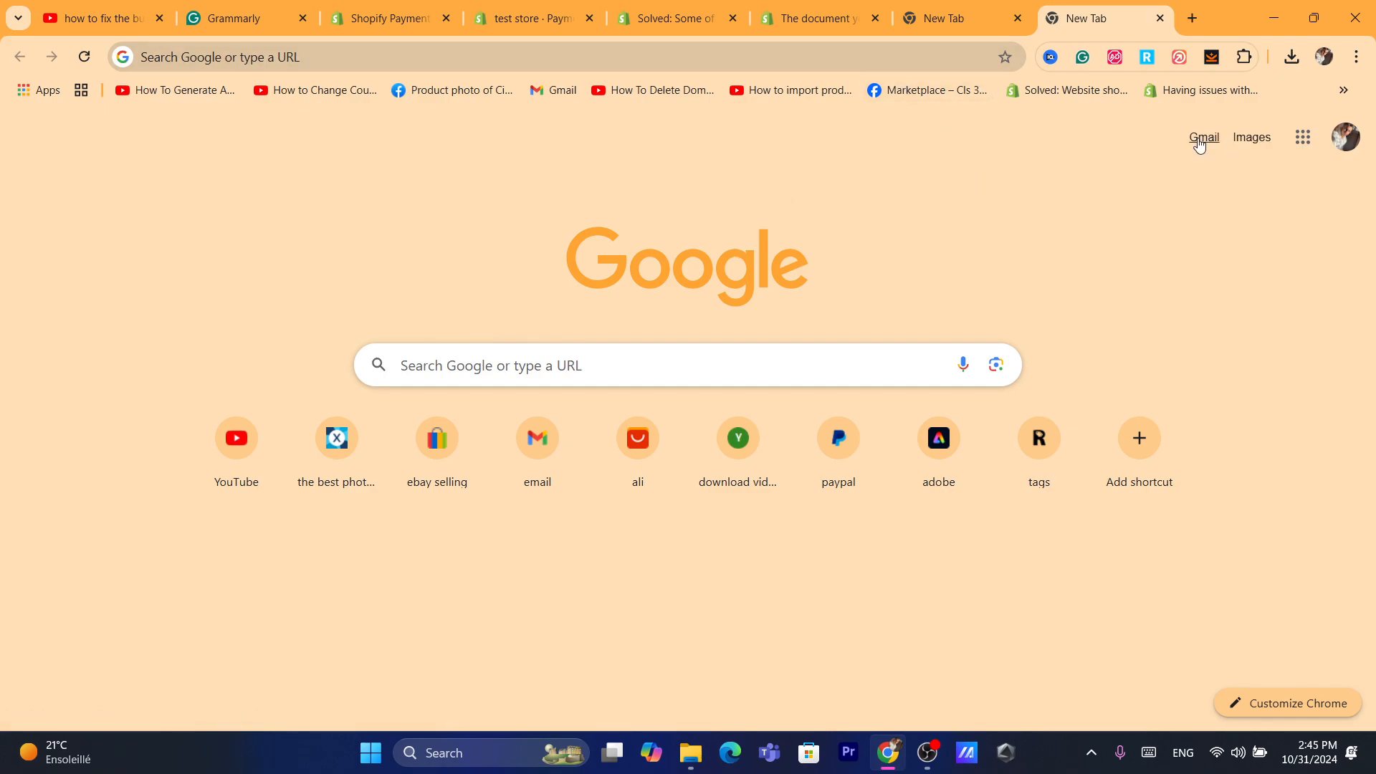
click(1202, 138)
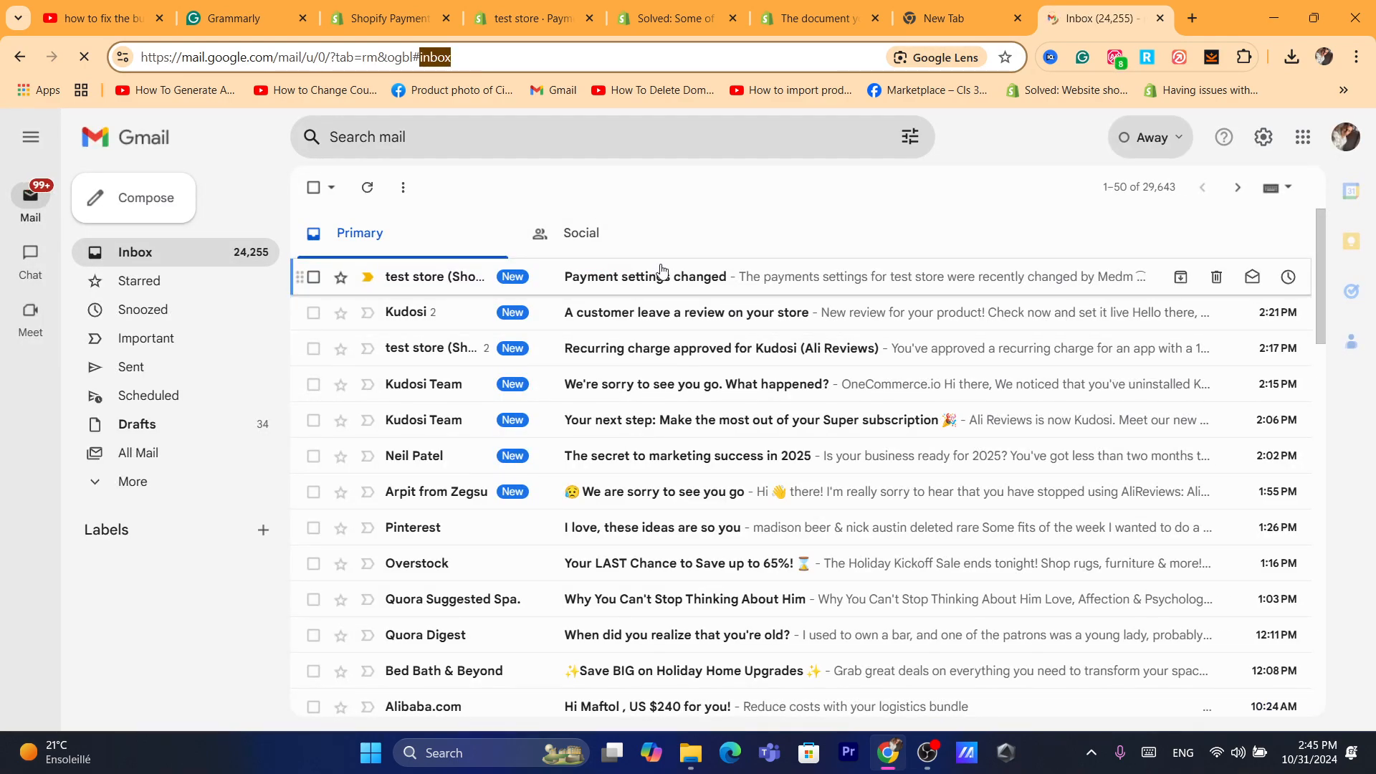
Read Shopify's 'Payment settings changed' email and return to the inbox list.
click(644, 277)
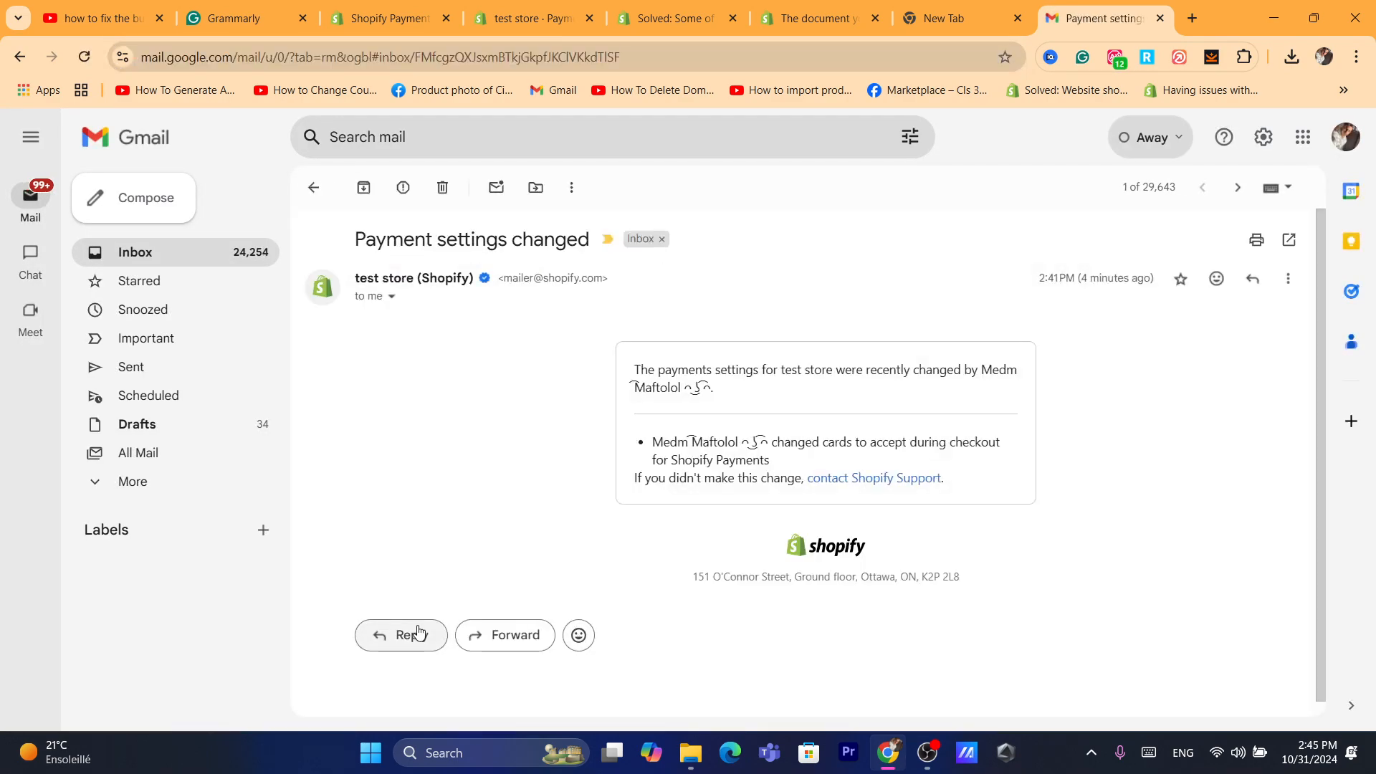
mouse_move(643, 435)
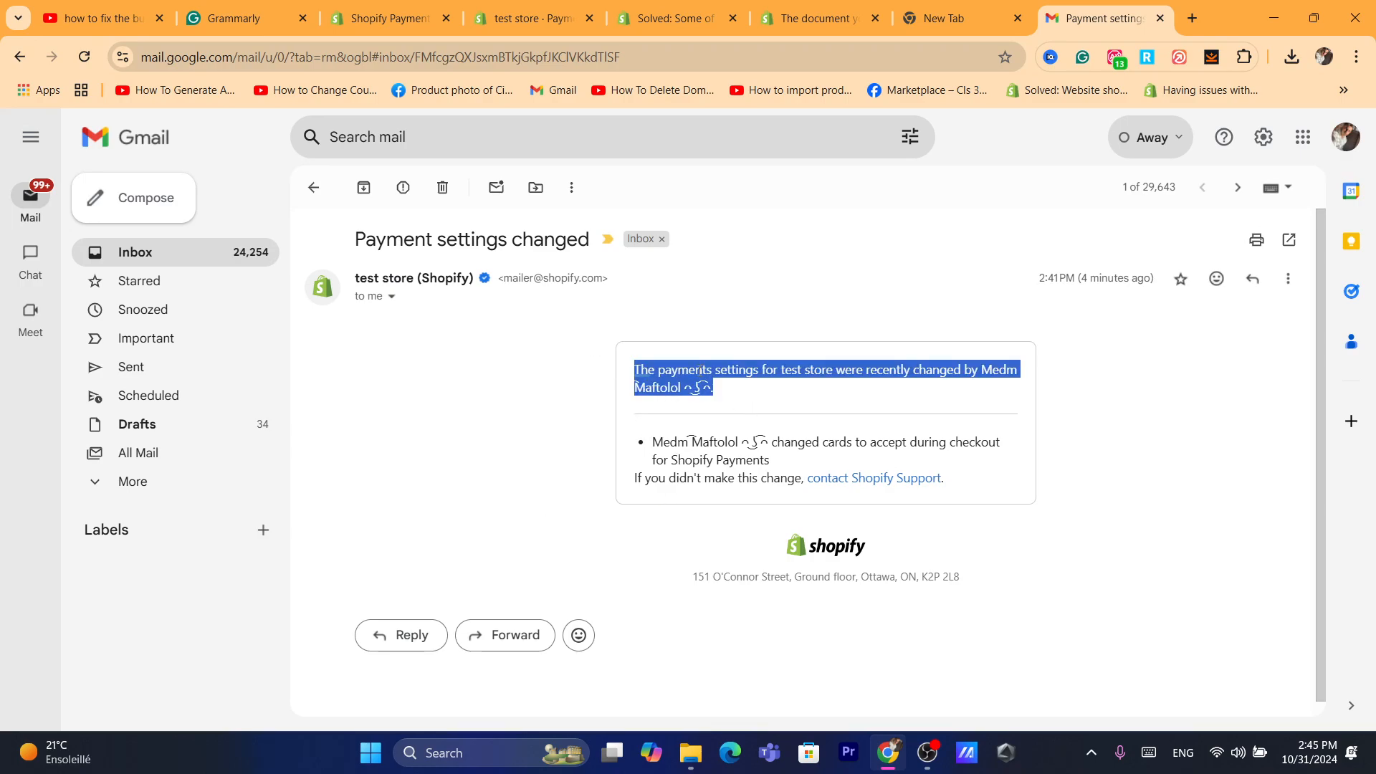
click(632, 363)
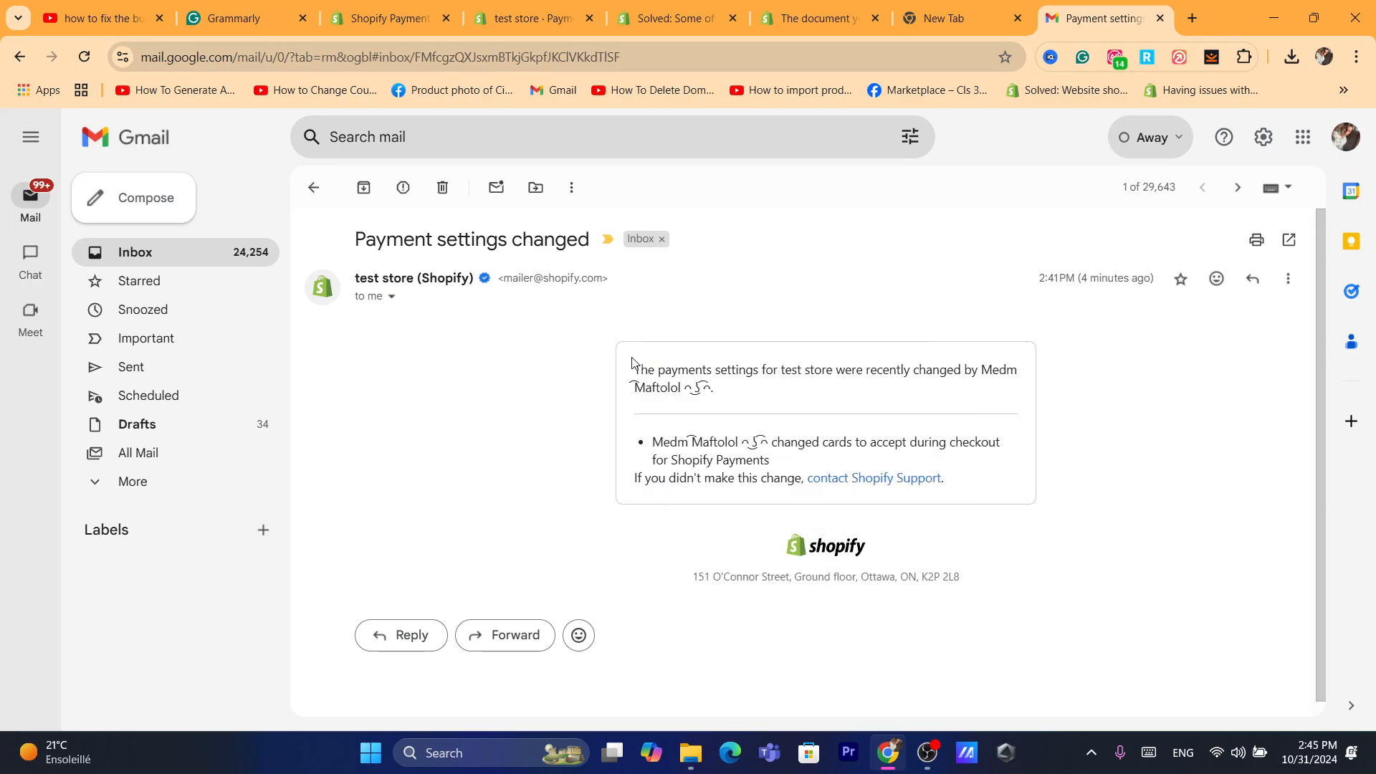
double_click(642, 368)
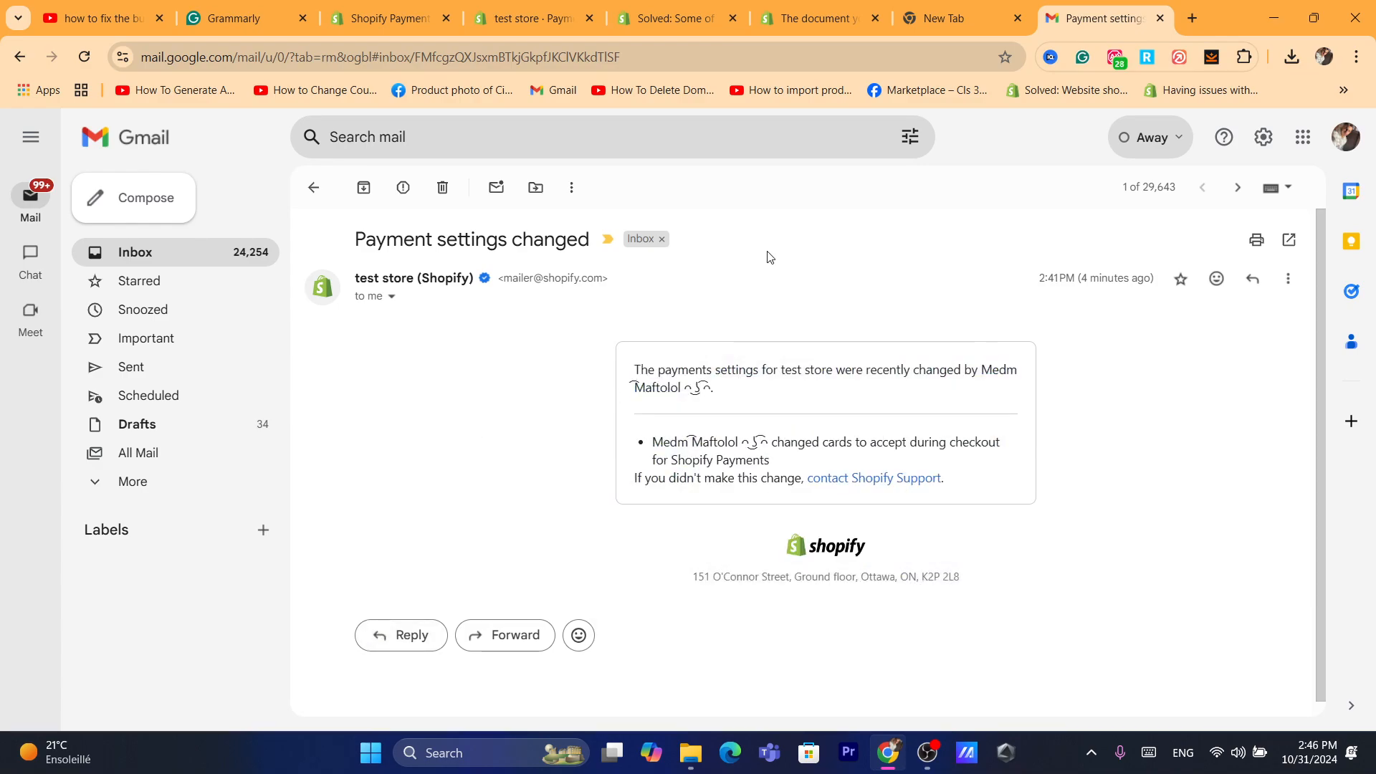
click(314, 187)
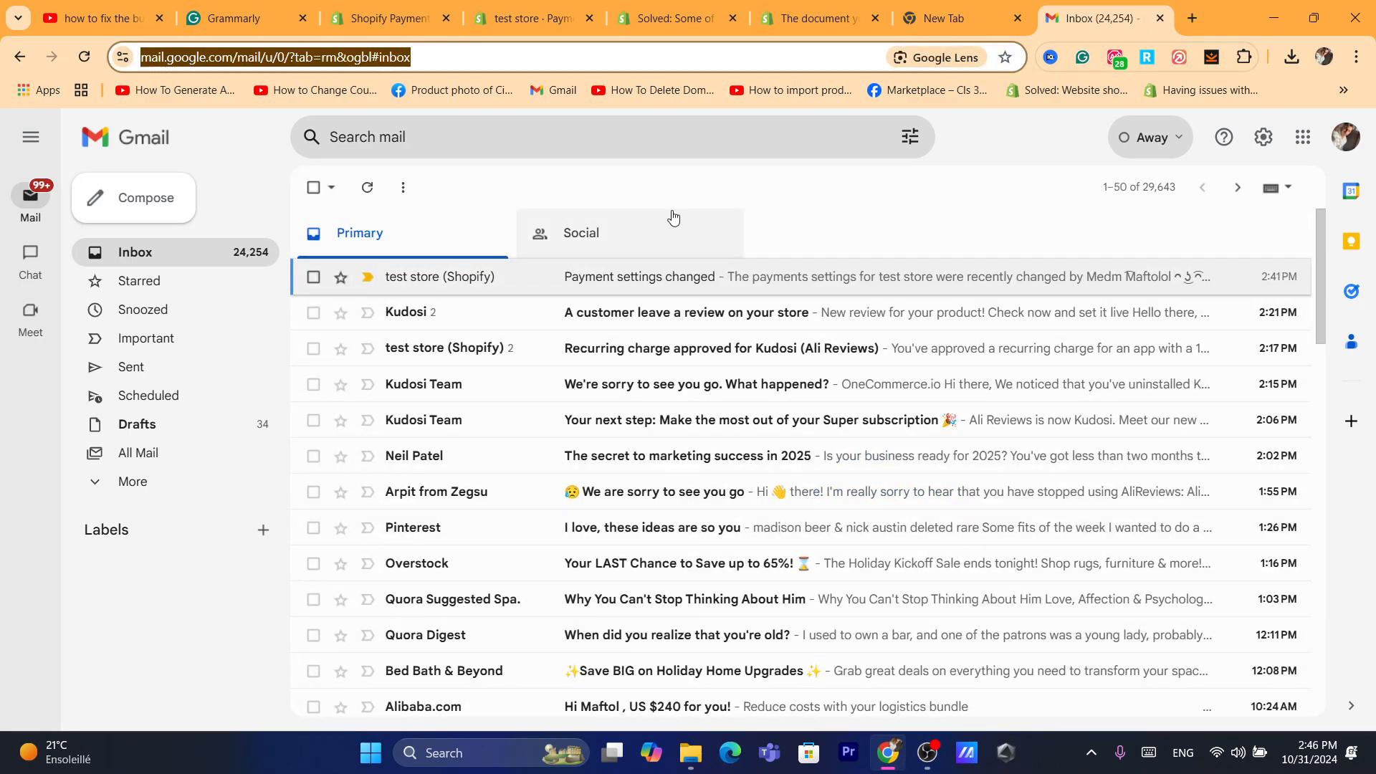
Switch between the Primary and Social inbox categories, ending on Social, then start a new tab.
click(581, 232)
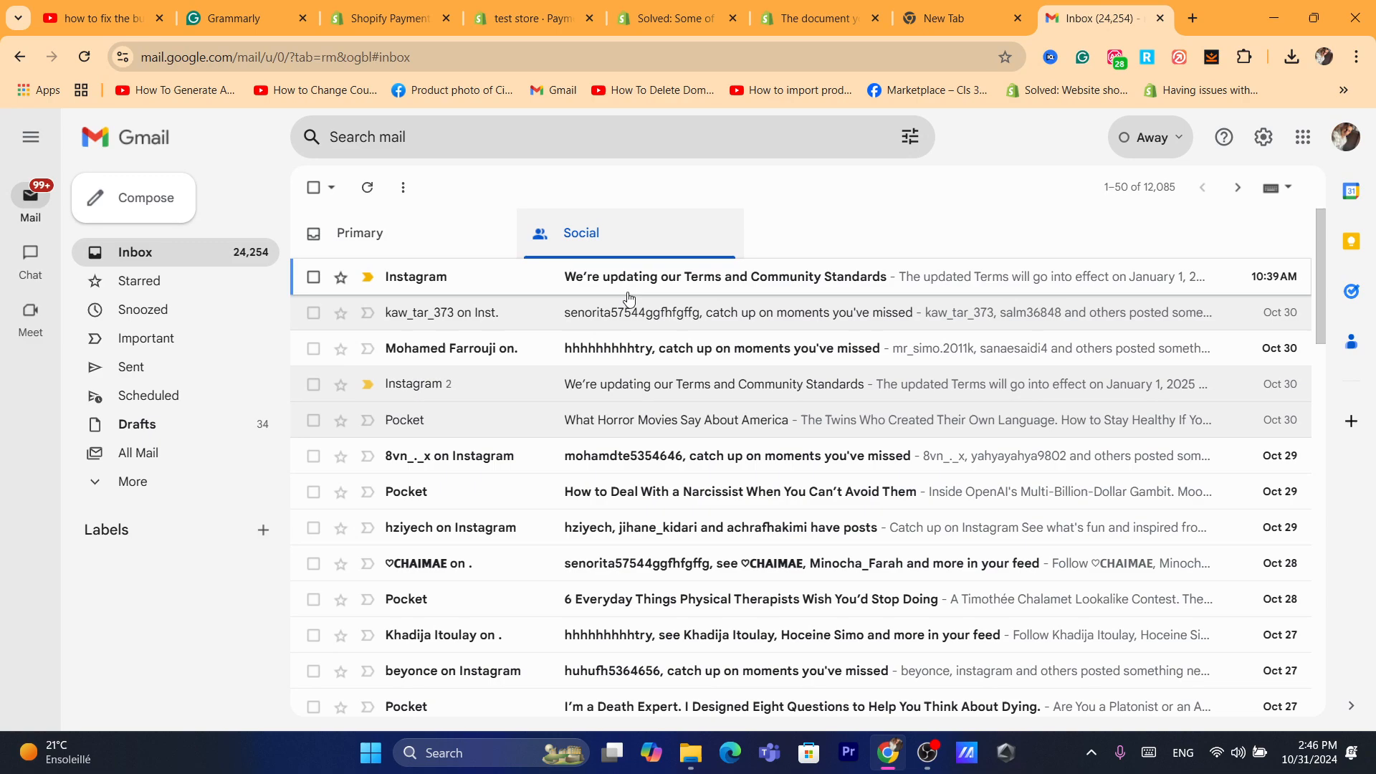
click(359, 232)
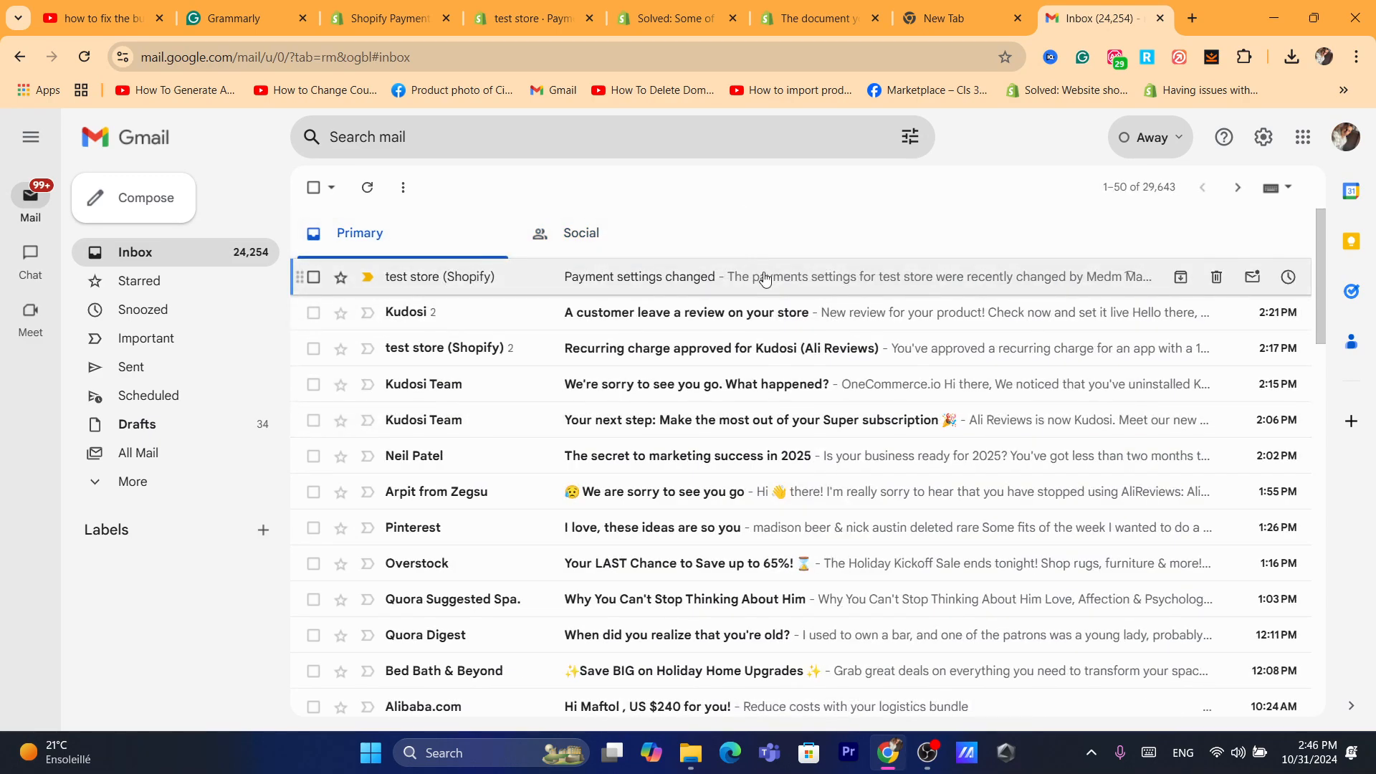
mouse_move(752, 294)
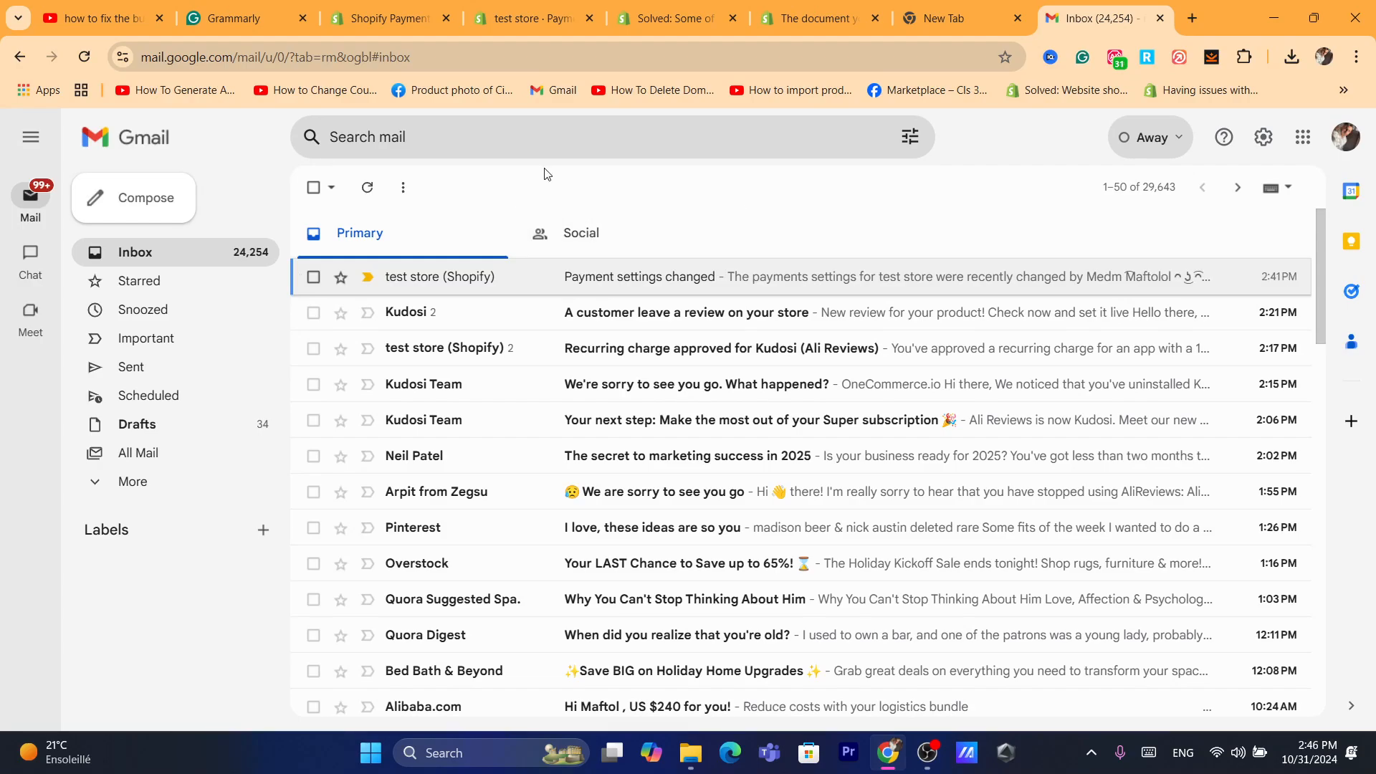
mouse_move(581, 232)
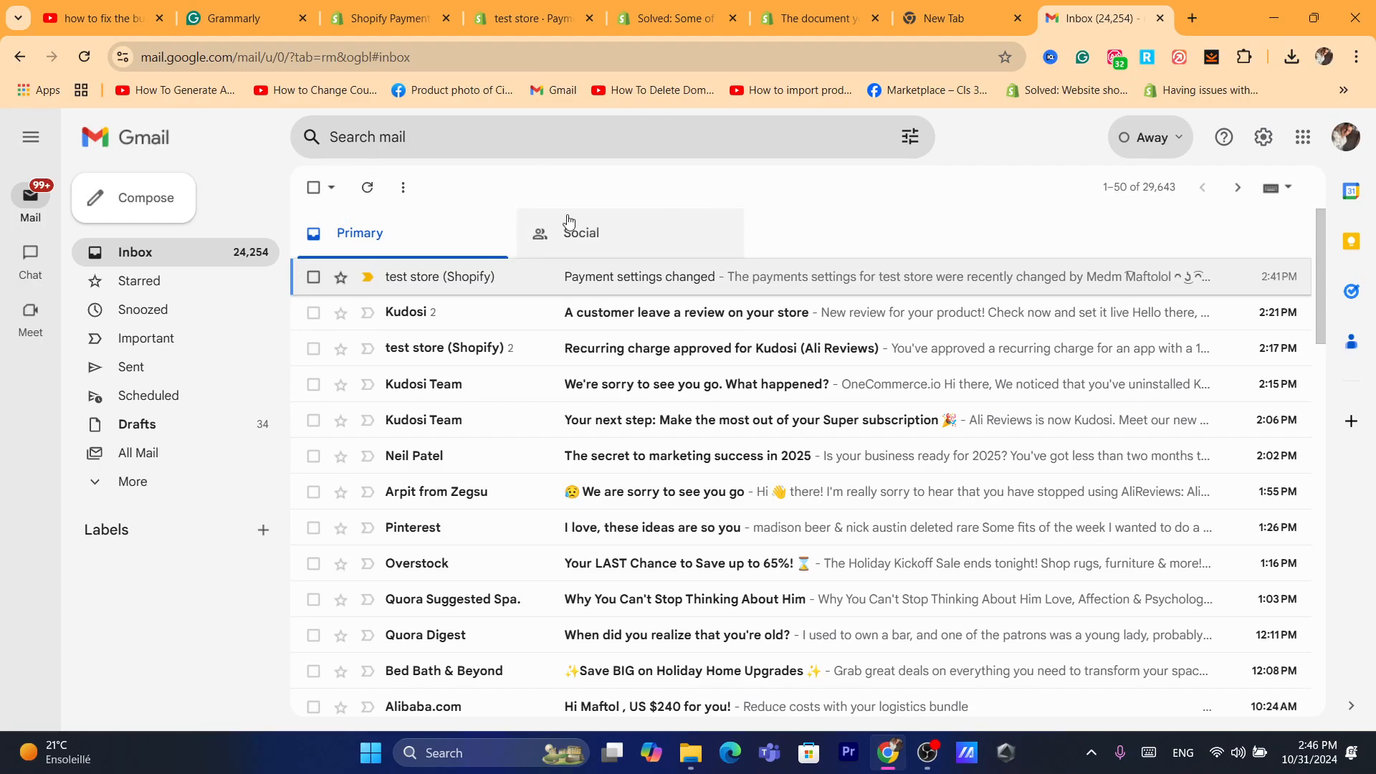
click(580, 233)
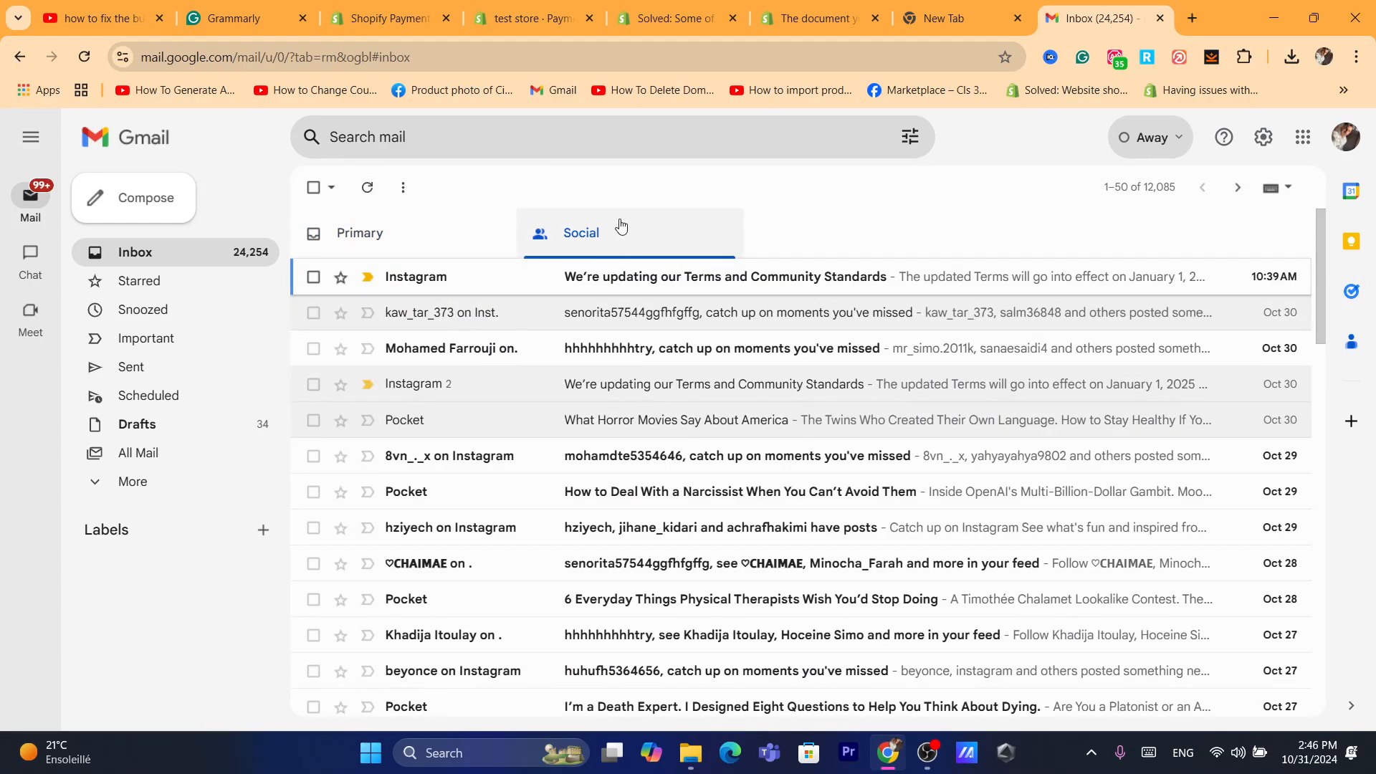
click(1192, 17)
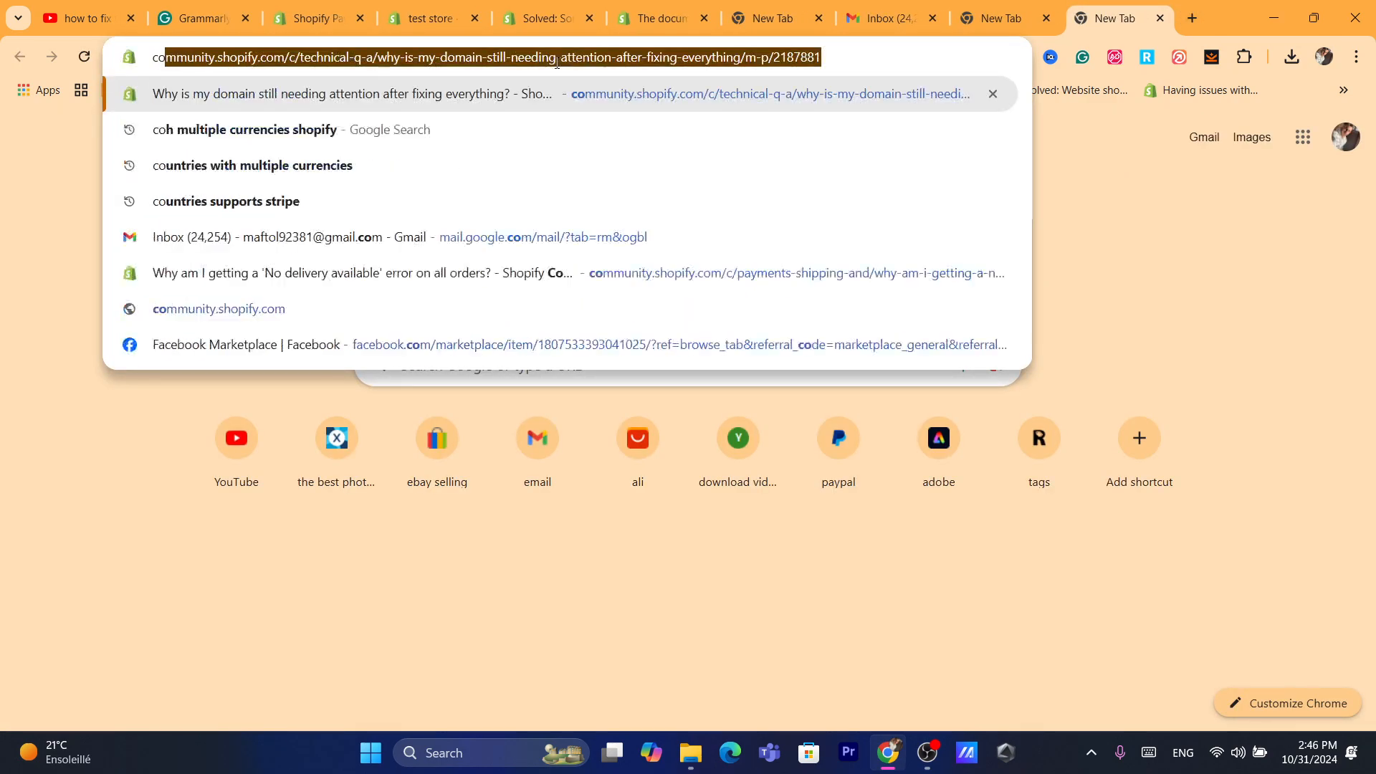
Search Google for 'contact shopify support' and open the help.shopify.com support result.
text(comya)
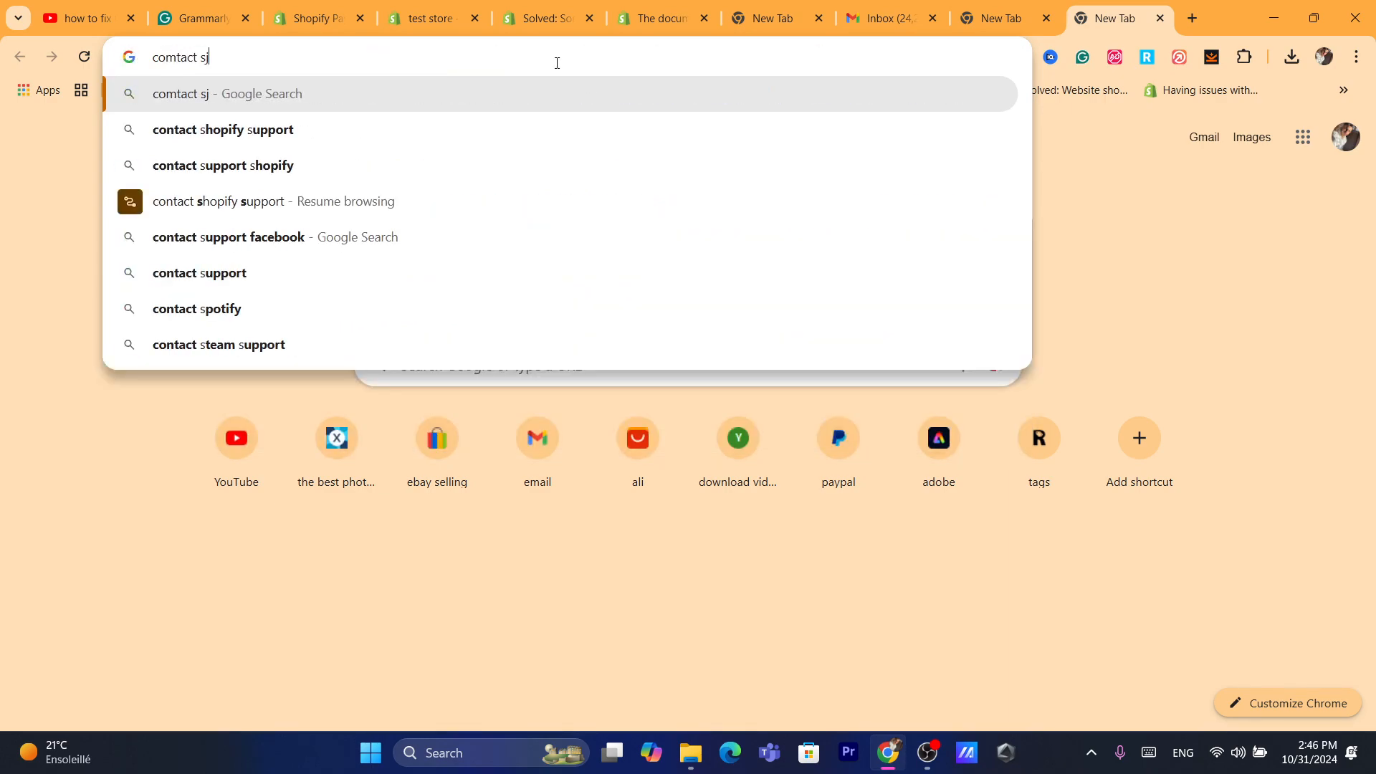
key(Backspace)
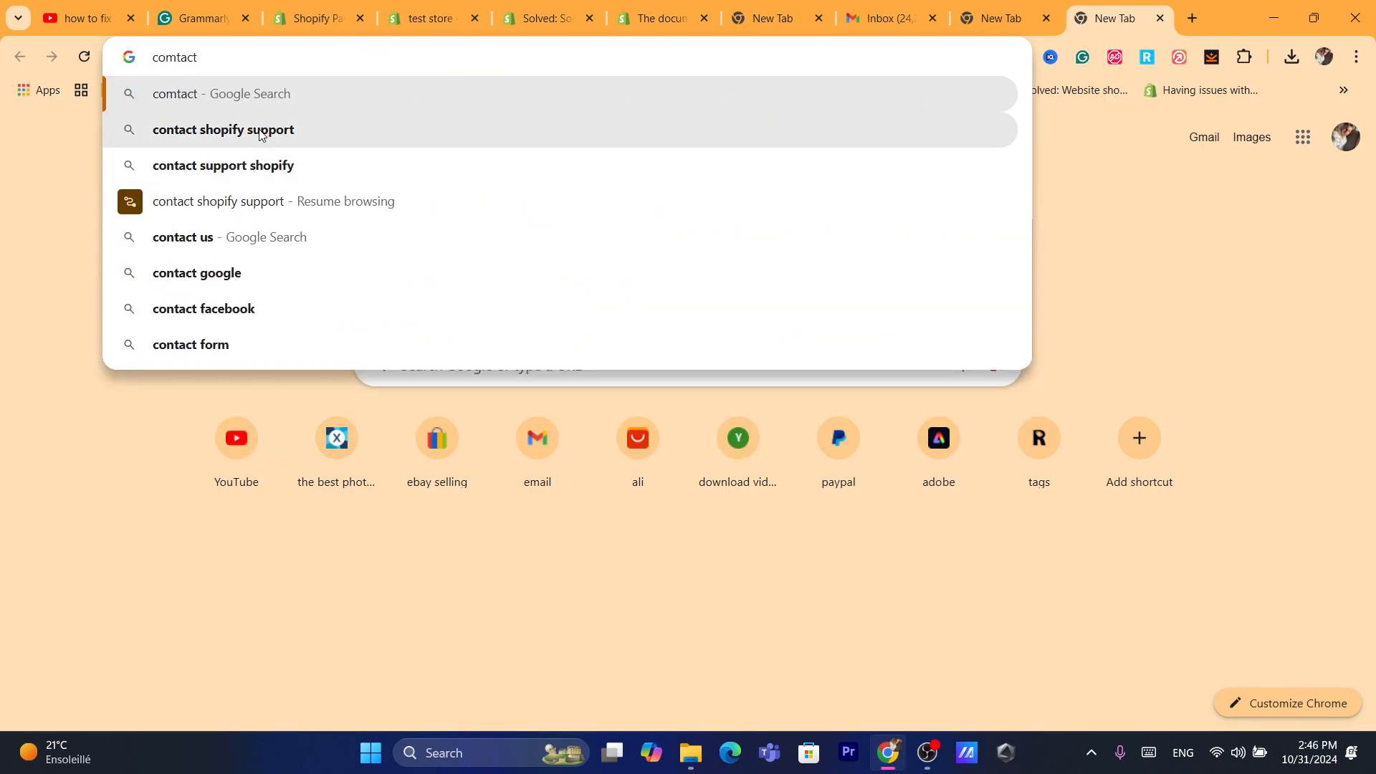
click(223, 129)
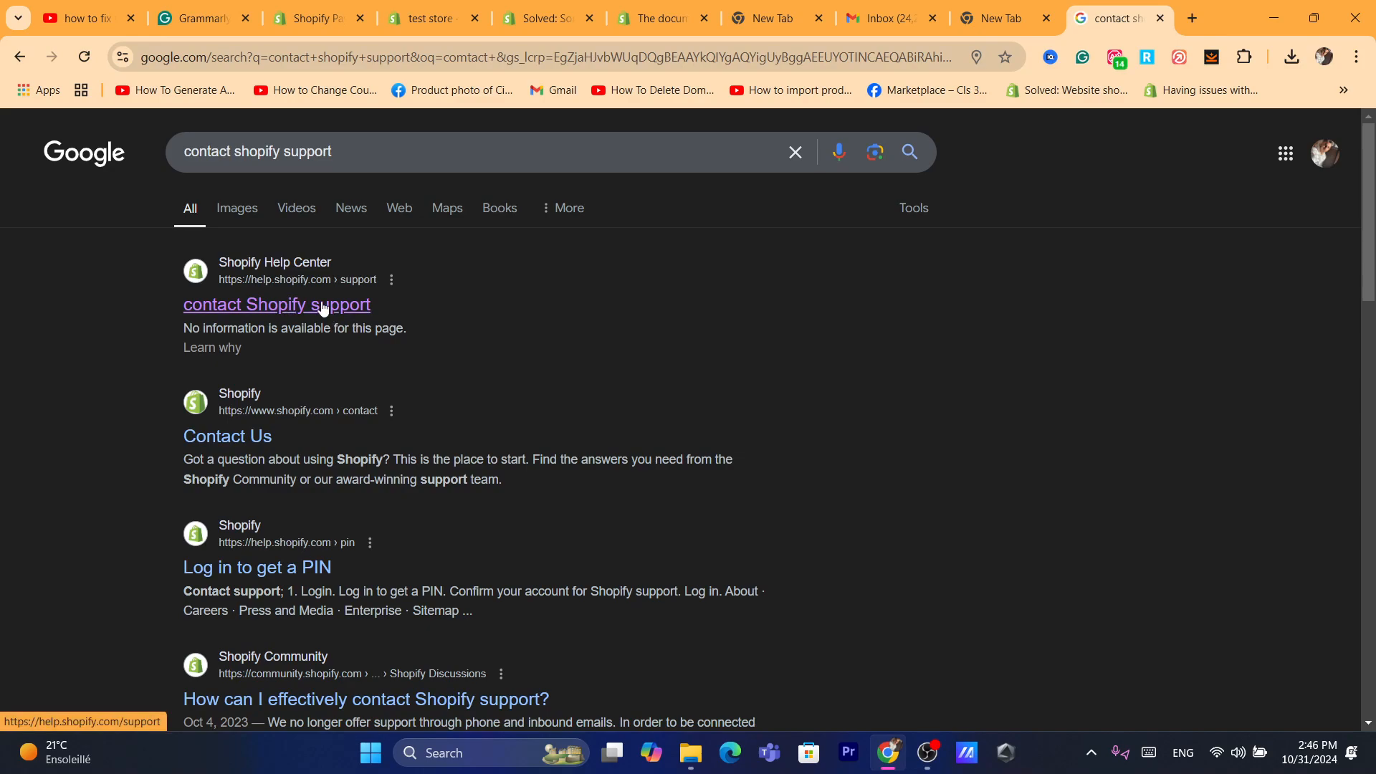
mouse_move(218, 313)
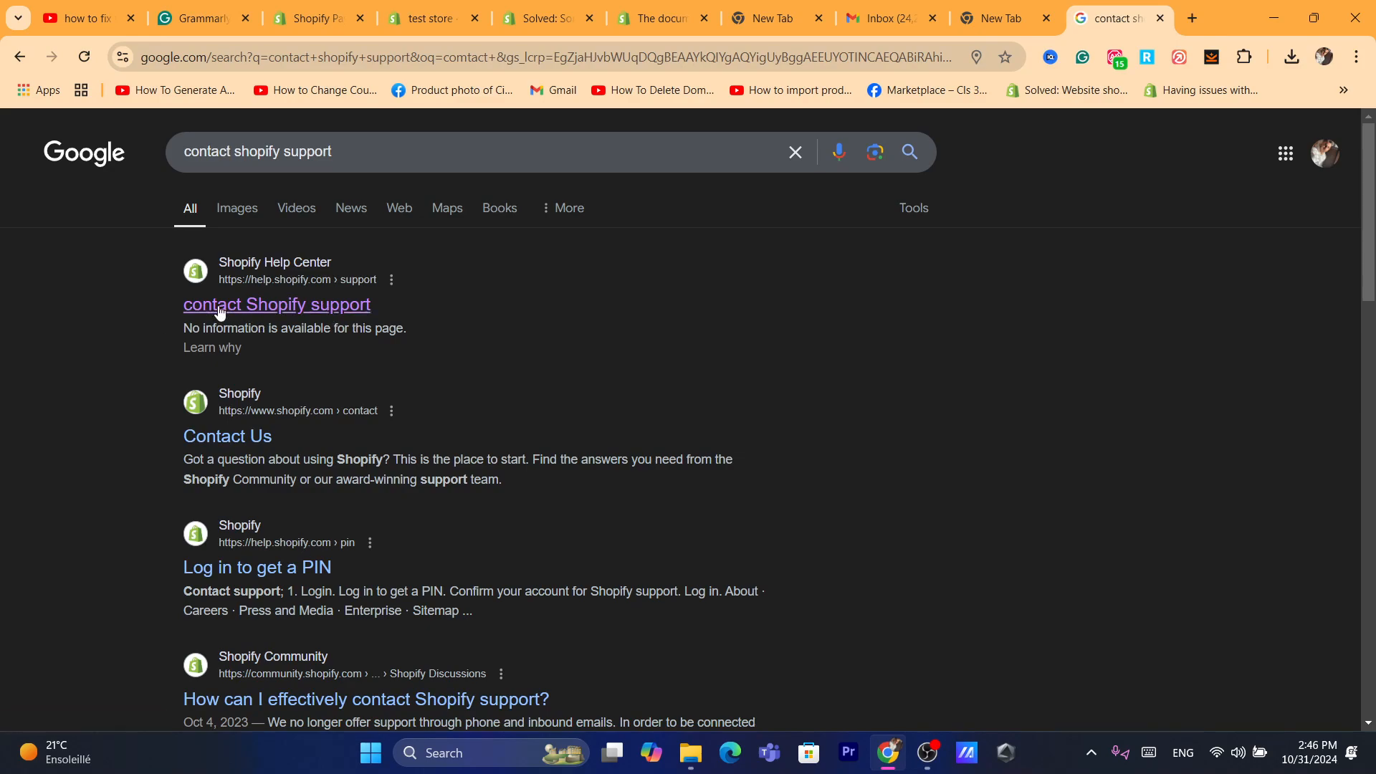
click(276, 304)
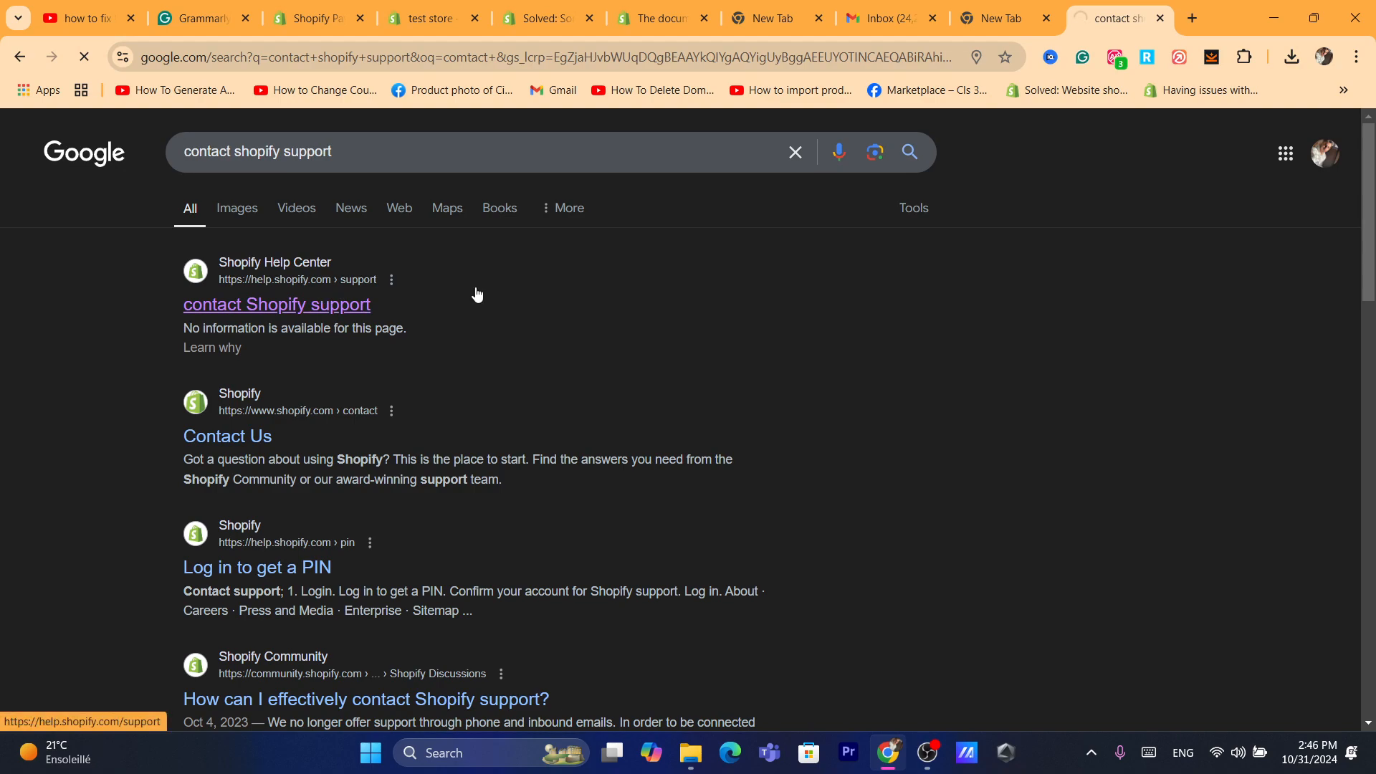
click(276, 304)
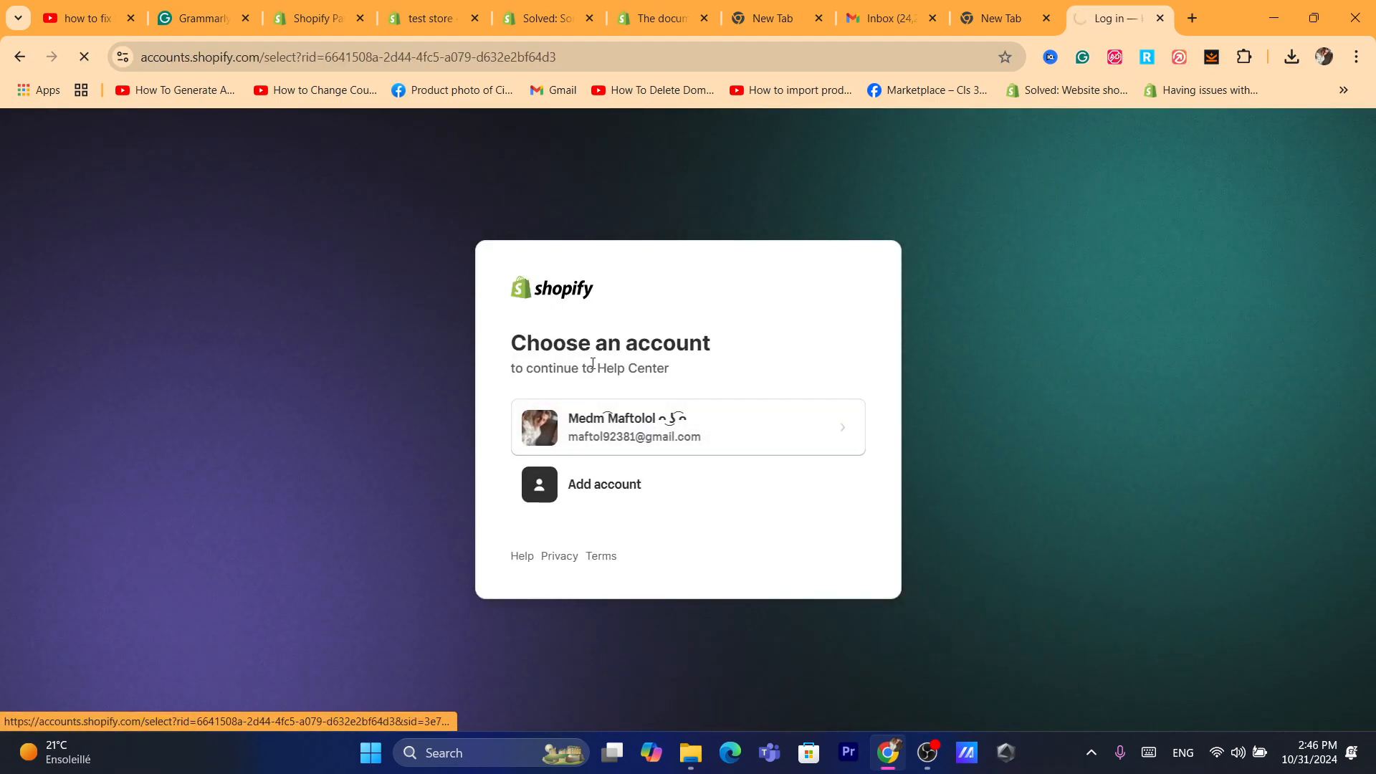
Continue with the existing account and send the assistant 'i would like to talk to someone'.
click(687, 428)
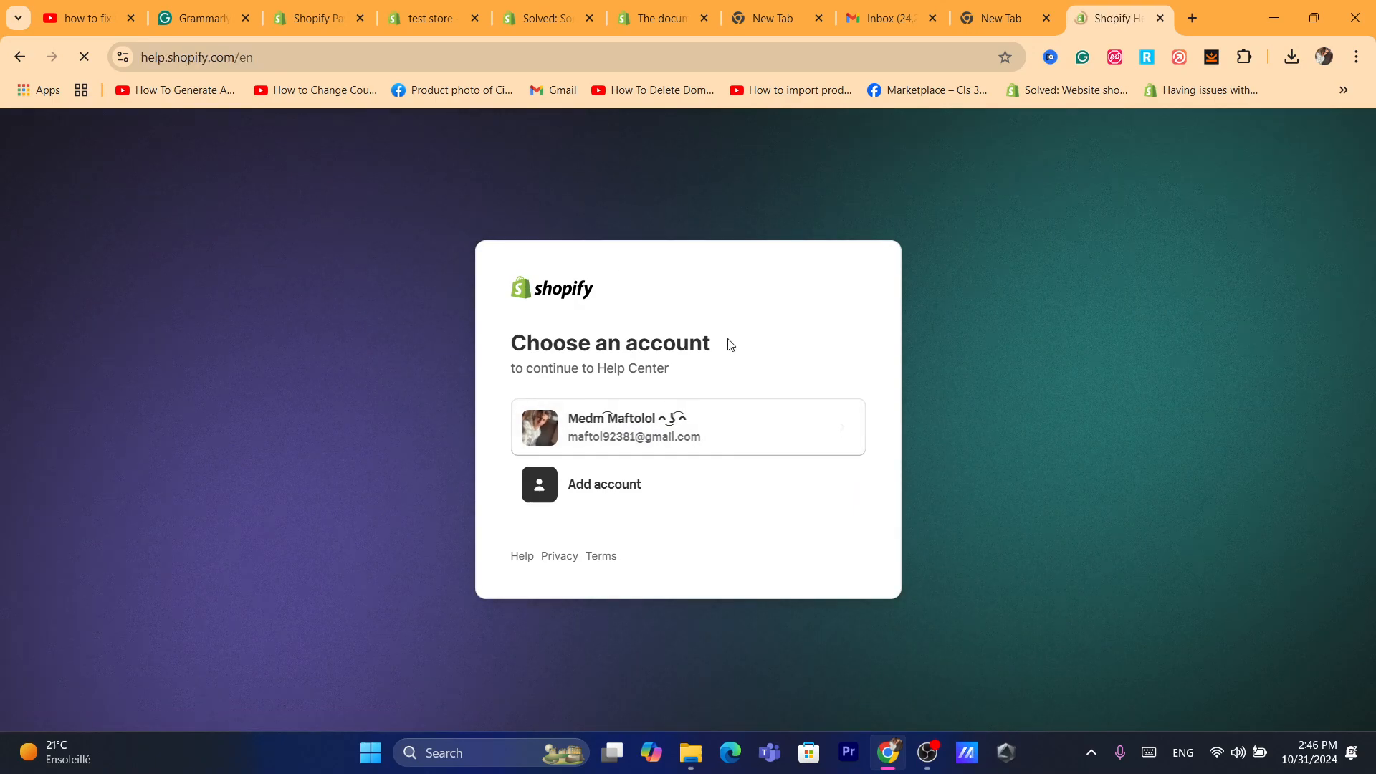
click(686, 428)
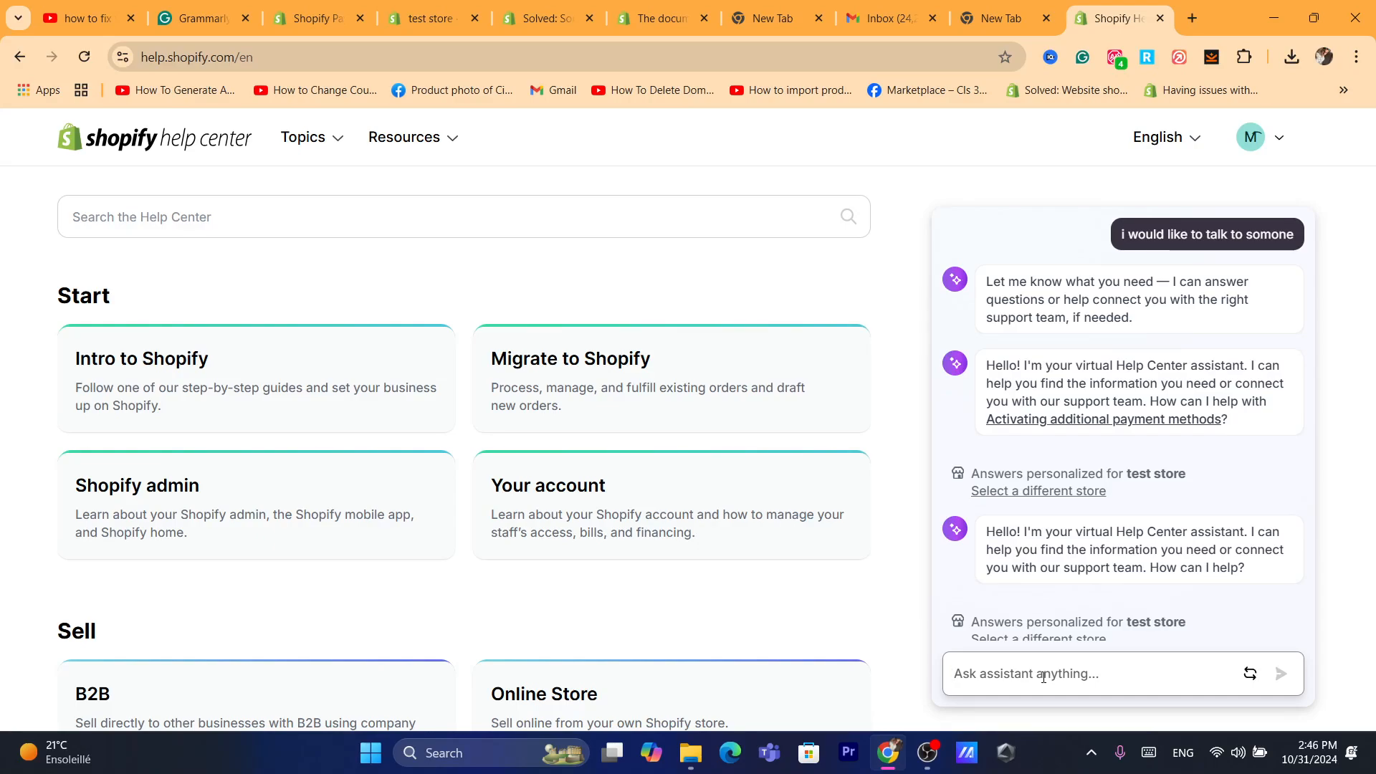
click(1035, 674)
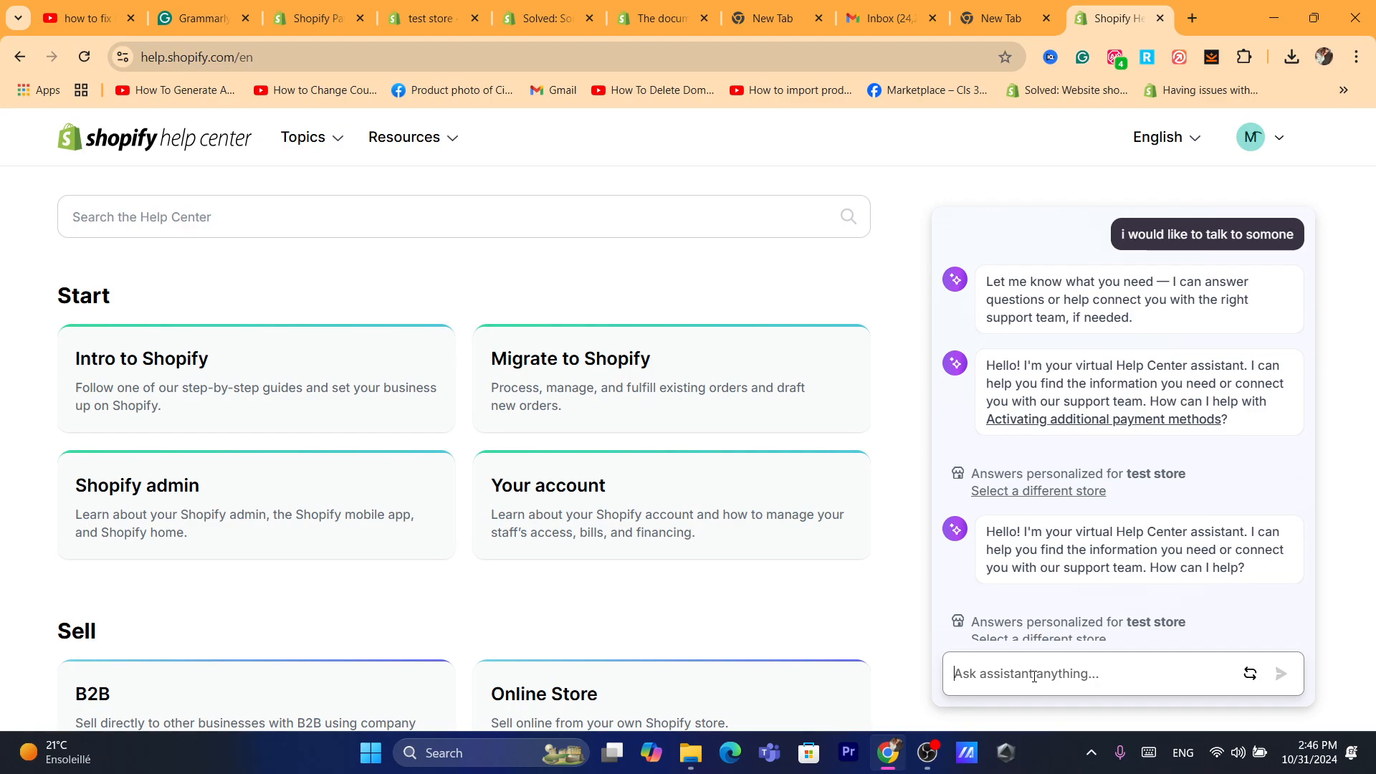
text(i w)
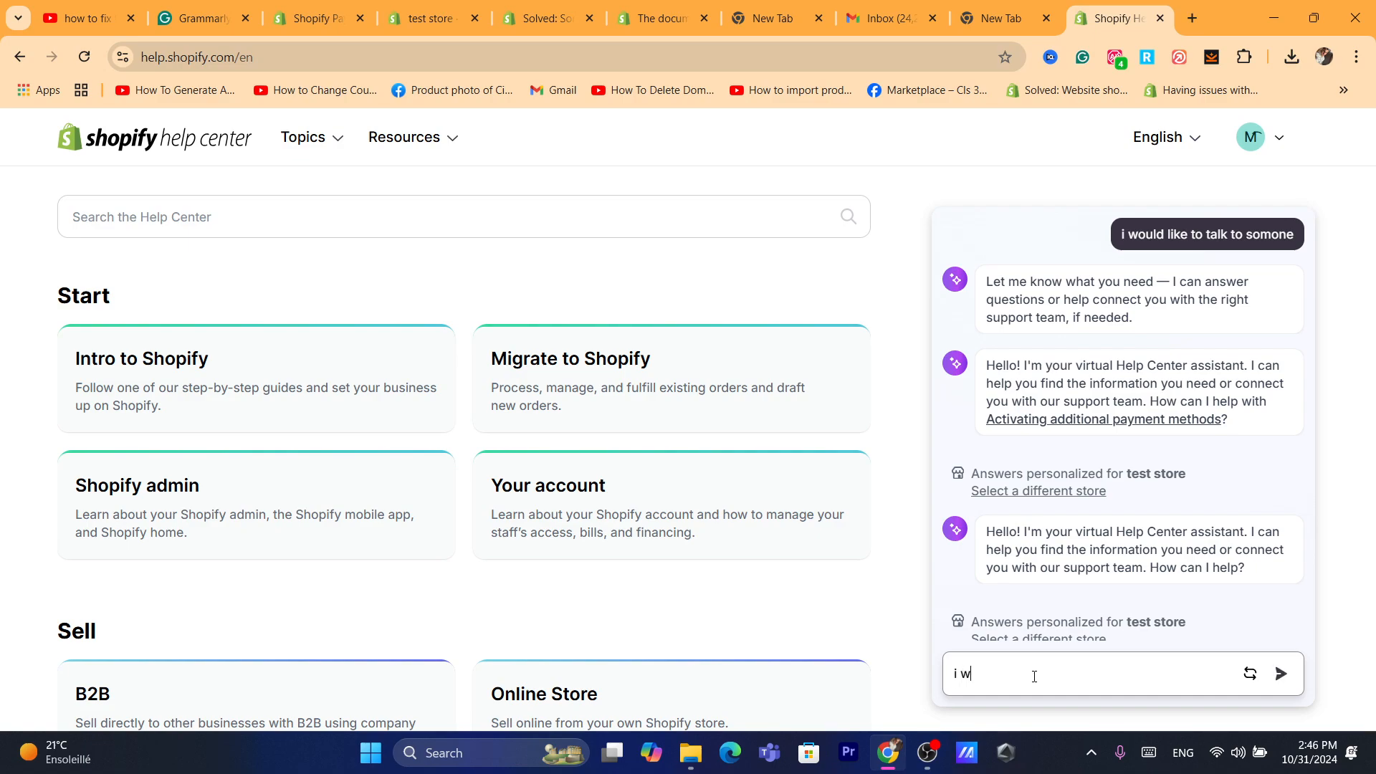
text(ould like to)
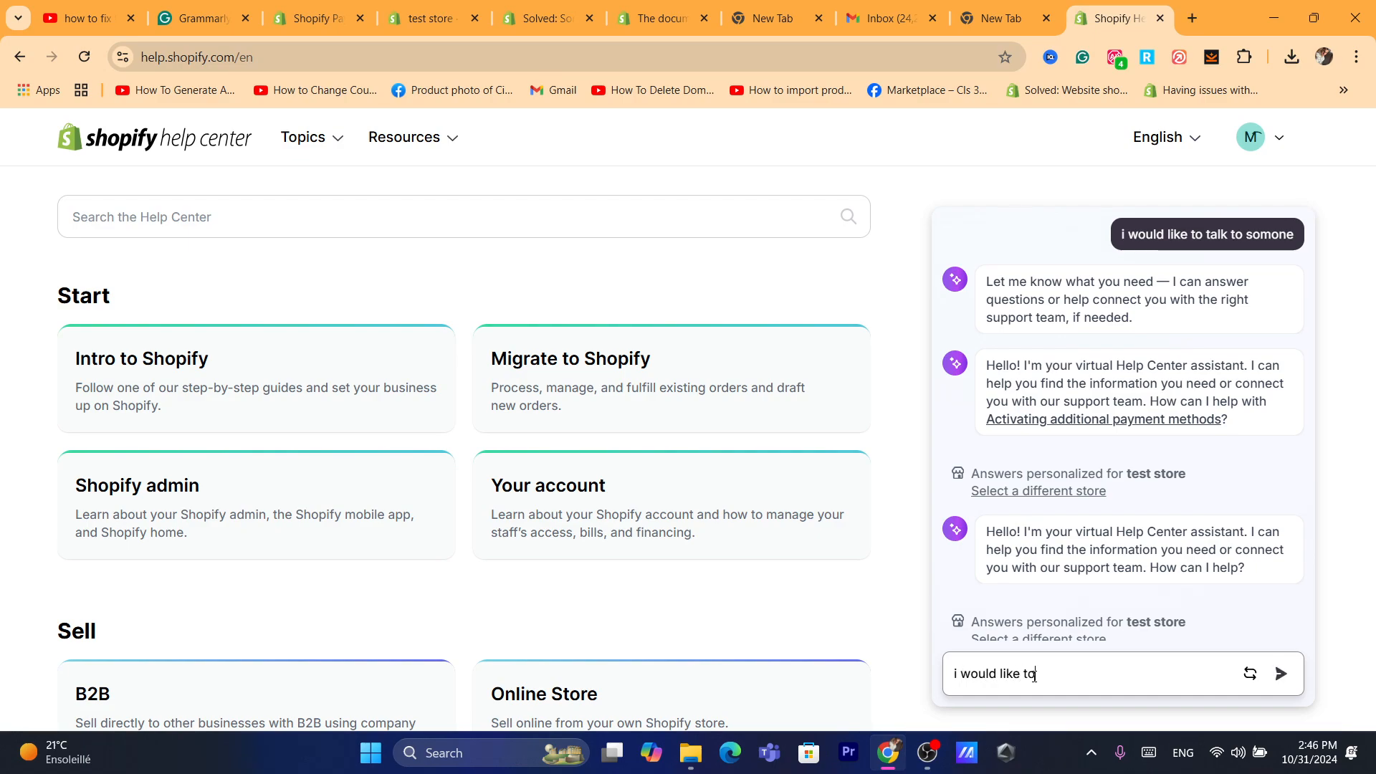
text(talk)
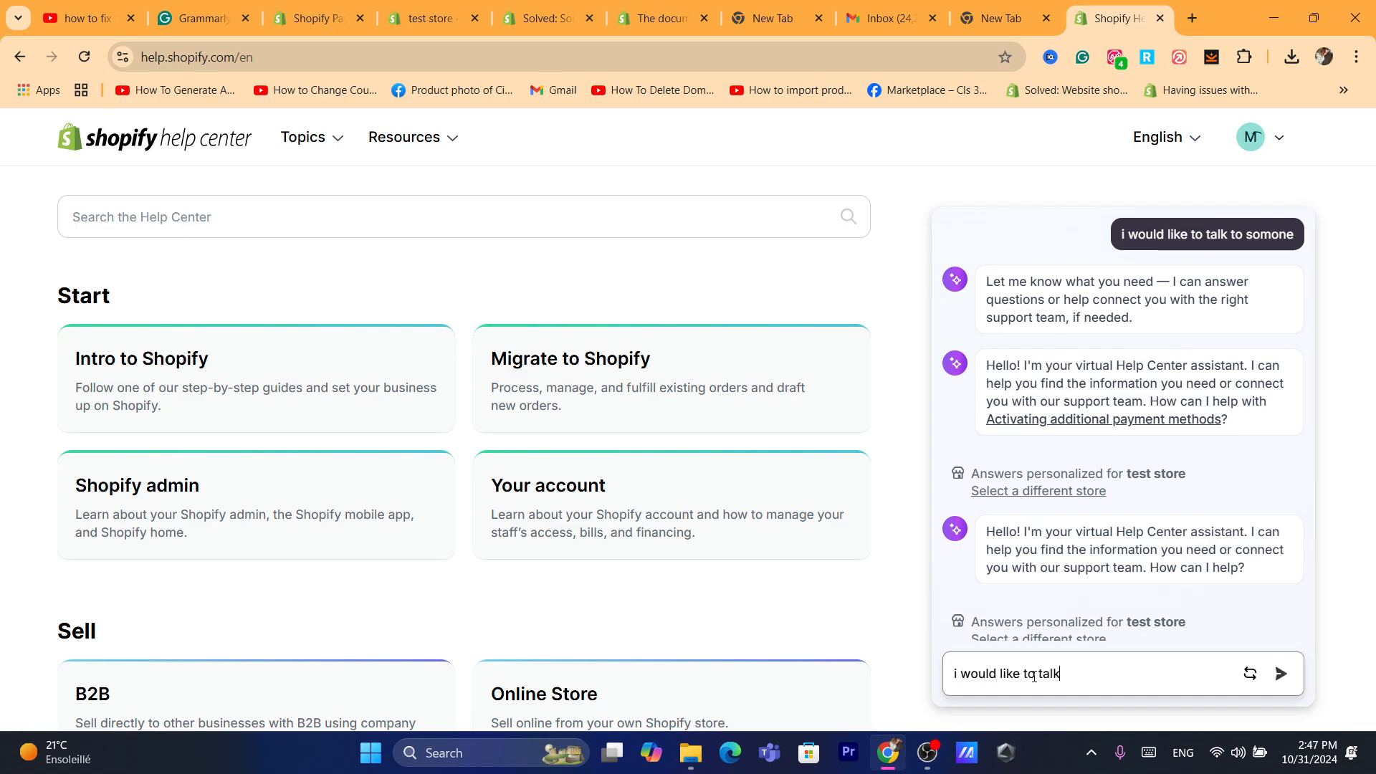
click(1280, 674)
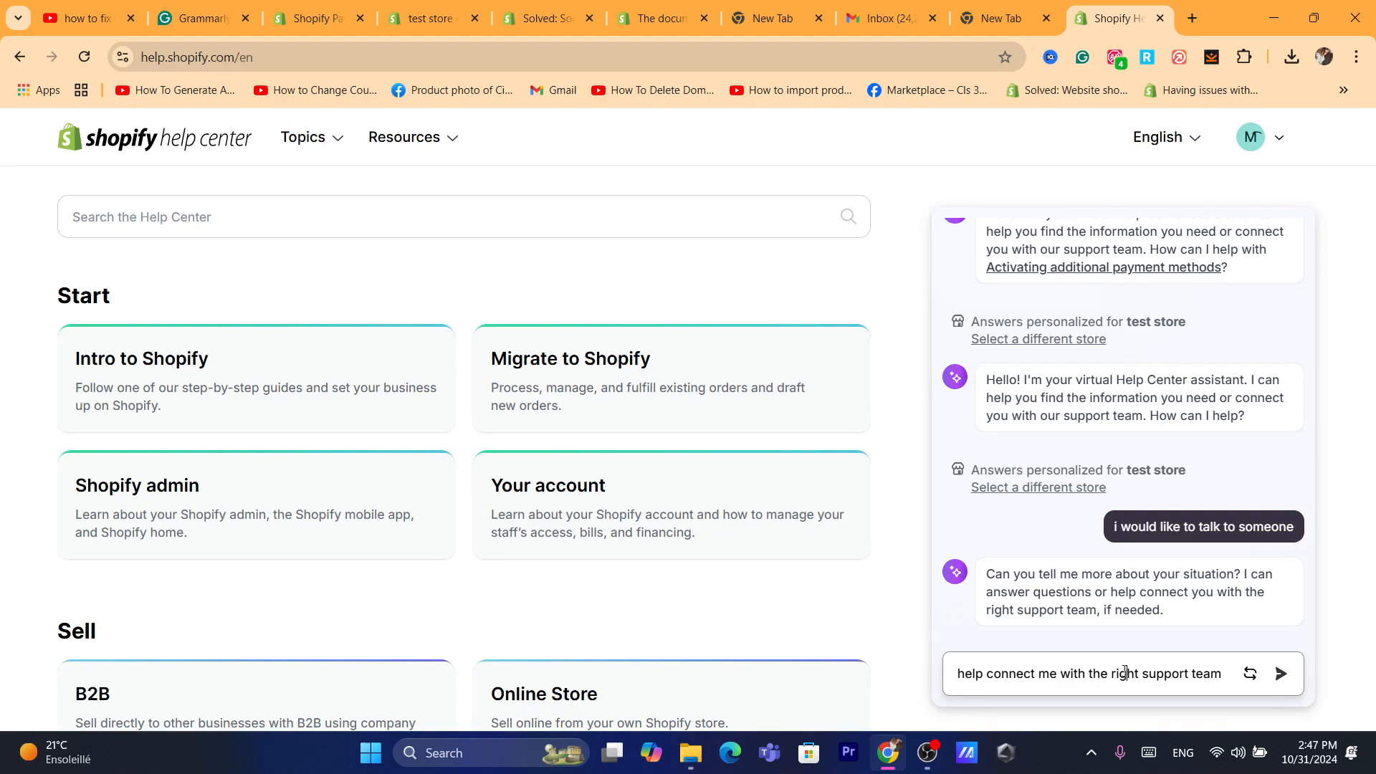
Send 'help connect me with support team' and receive the Support Advisor offer.
click(1280, 674)
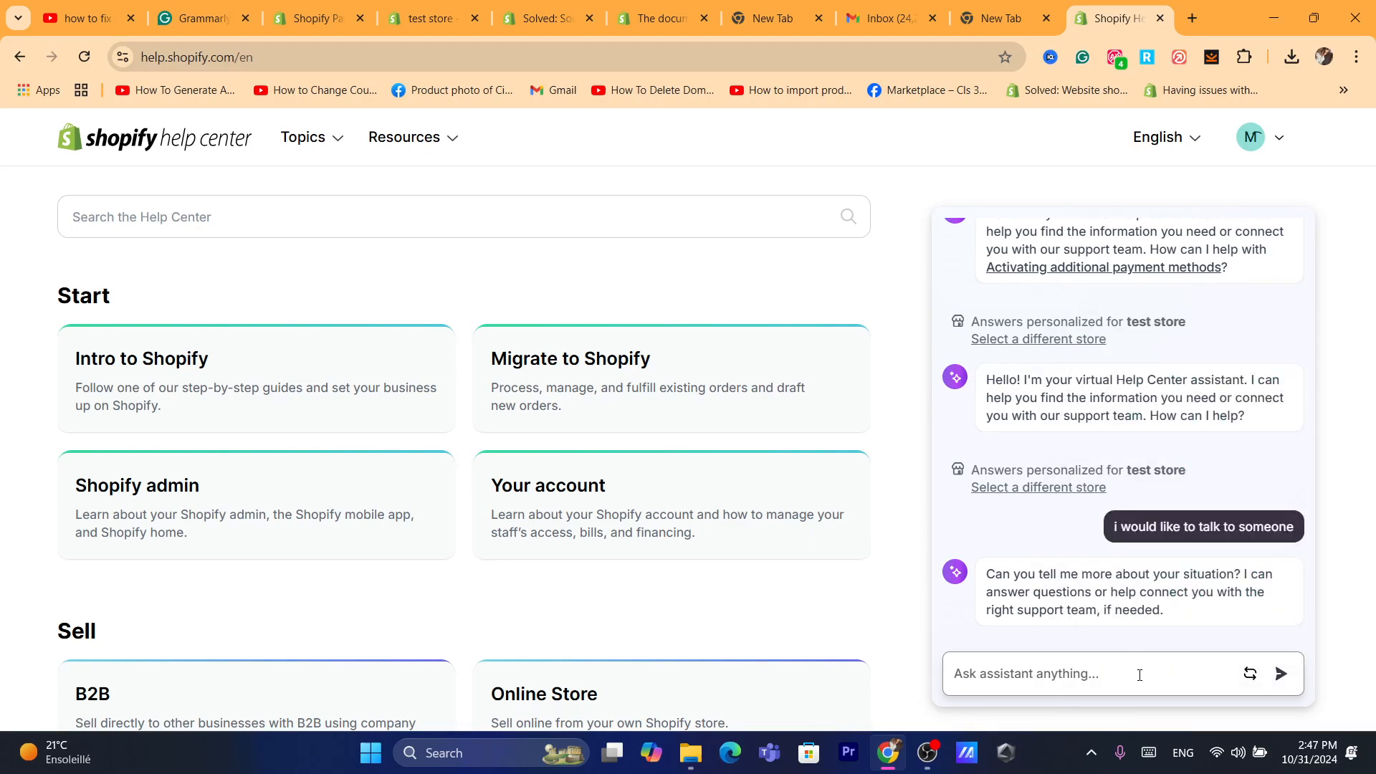
click(1201, 526)
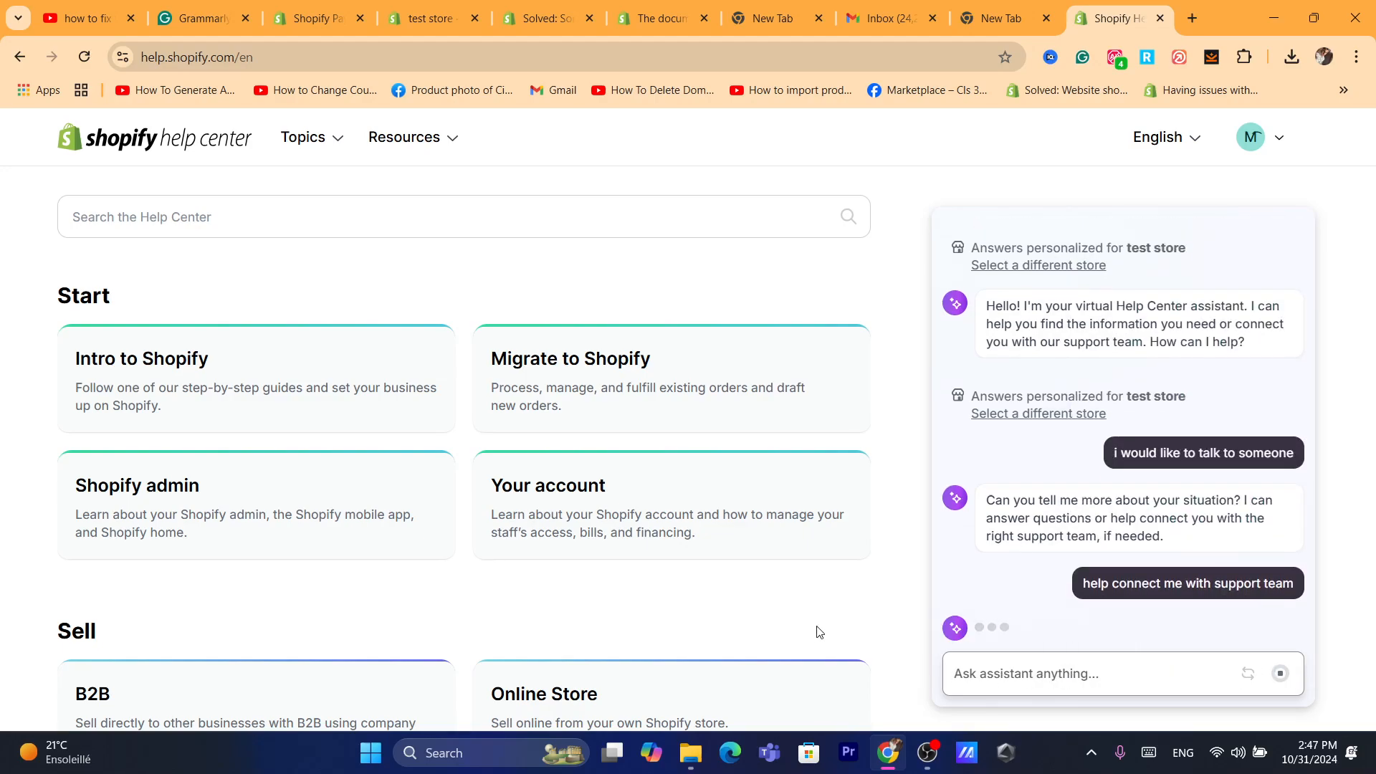
click(1187, 583)
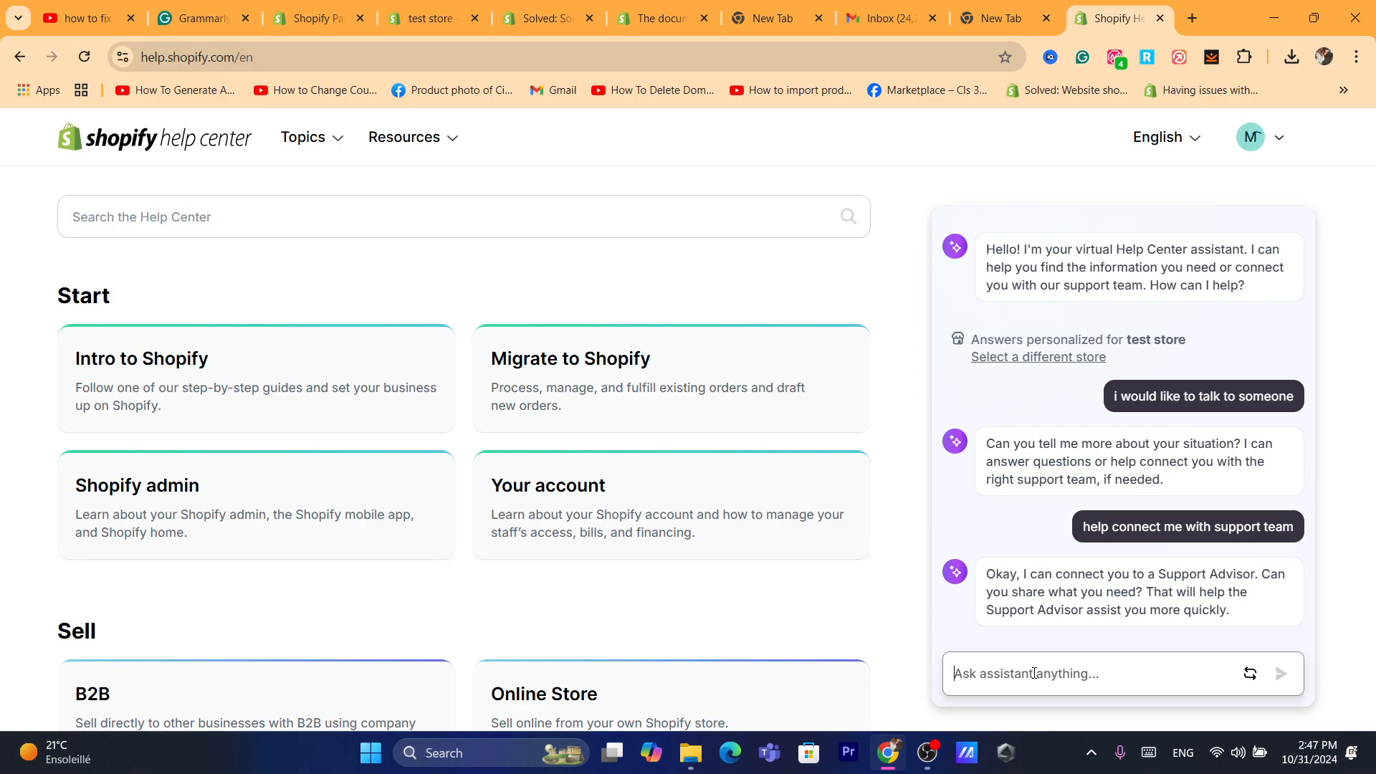
Send 'i have problem with shopify payments' and read through the four troubleshooting steps.
text(i have pro)
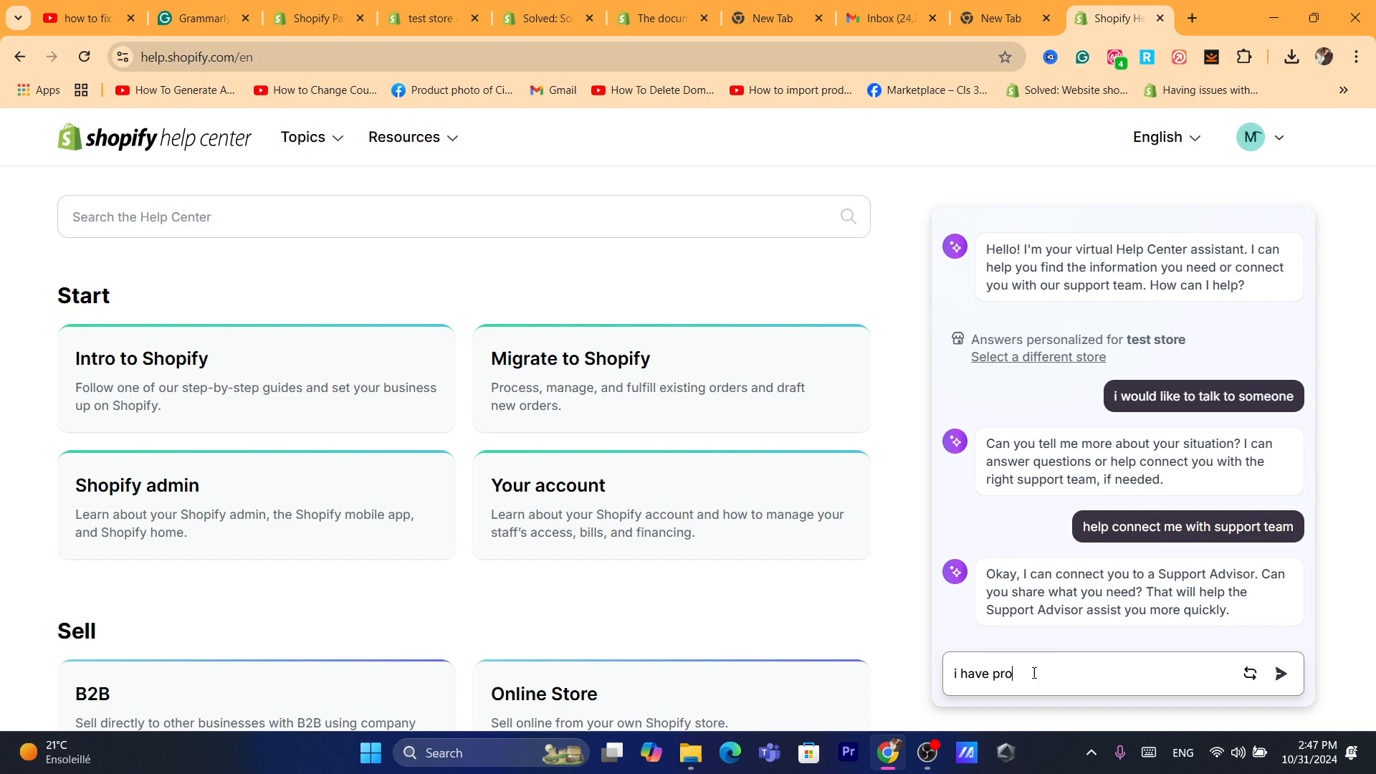
text(bme)
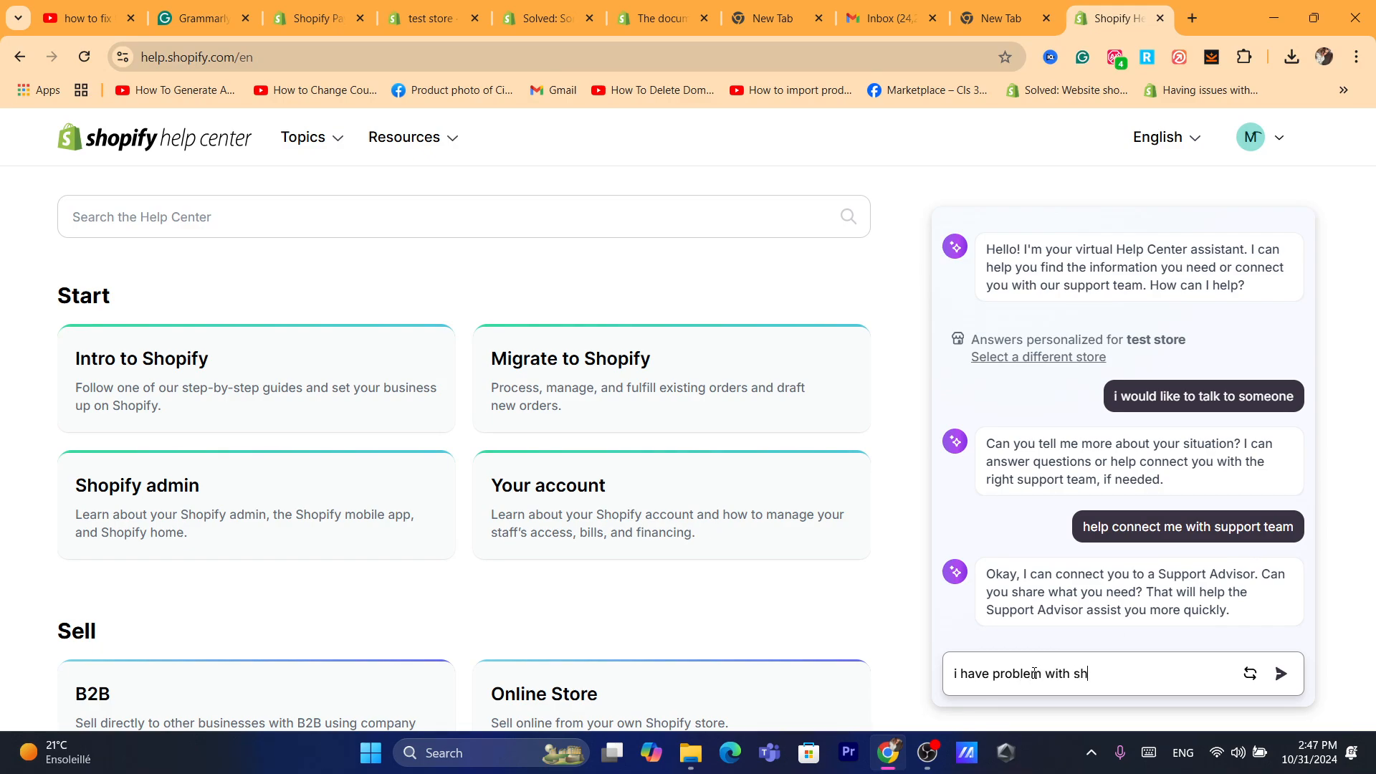
text(opifyu)
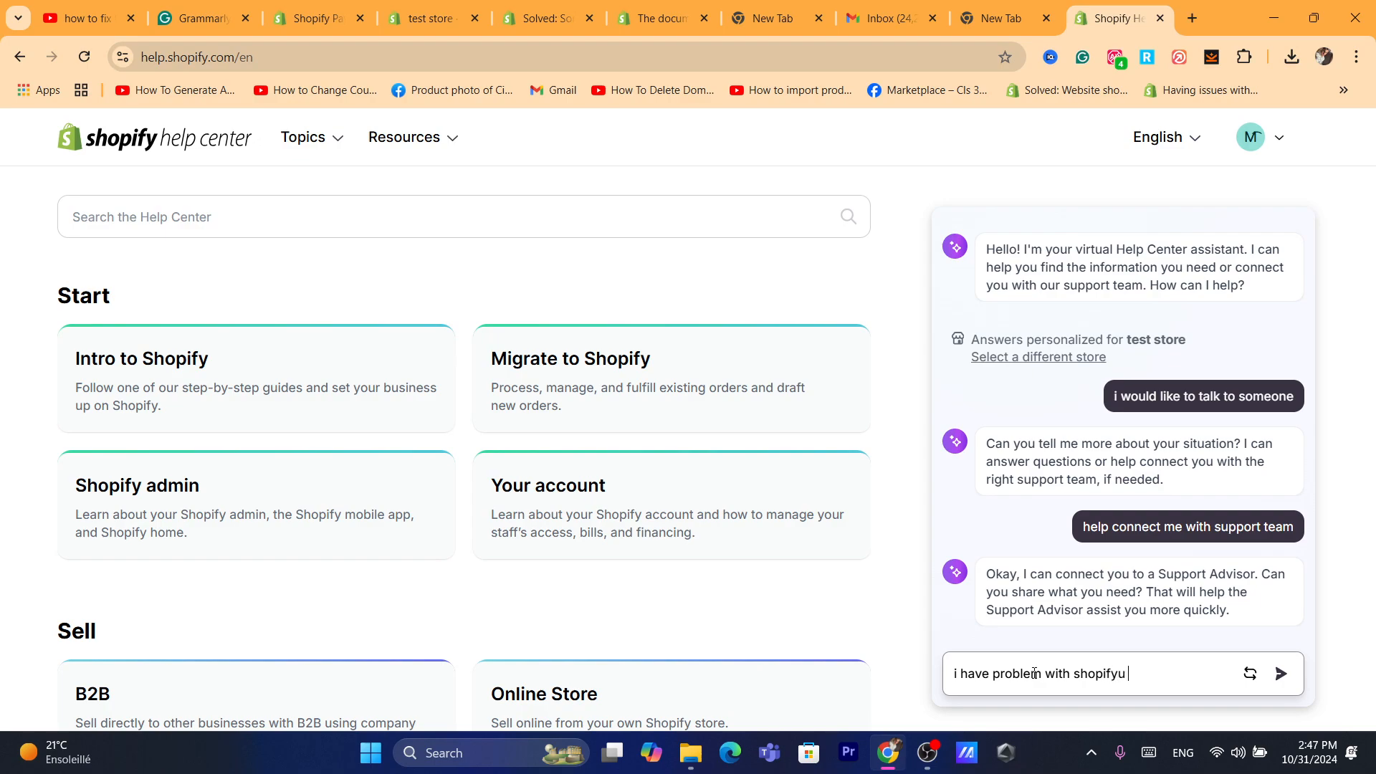
text(payme)
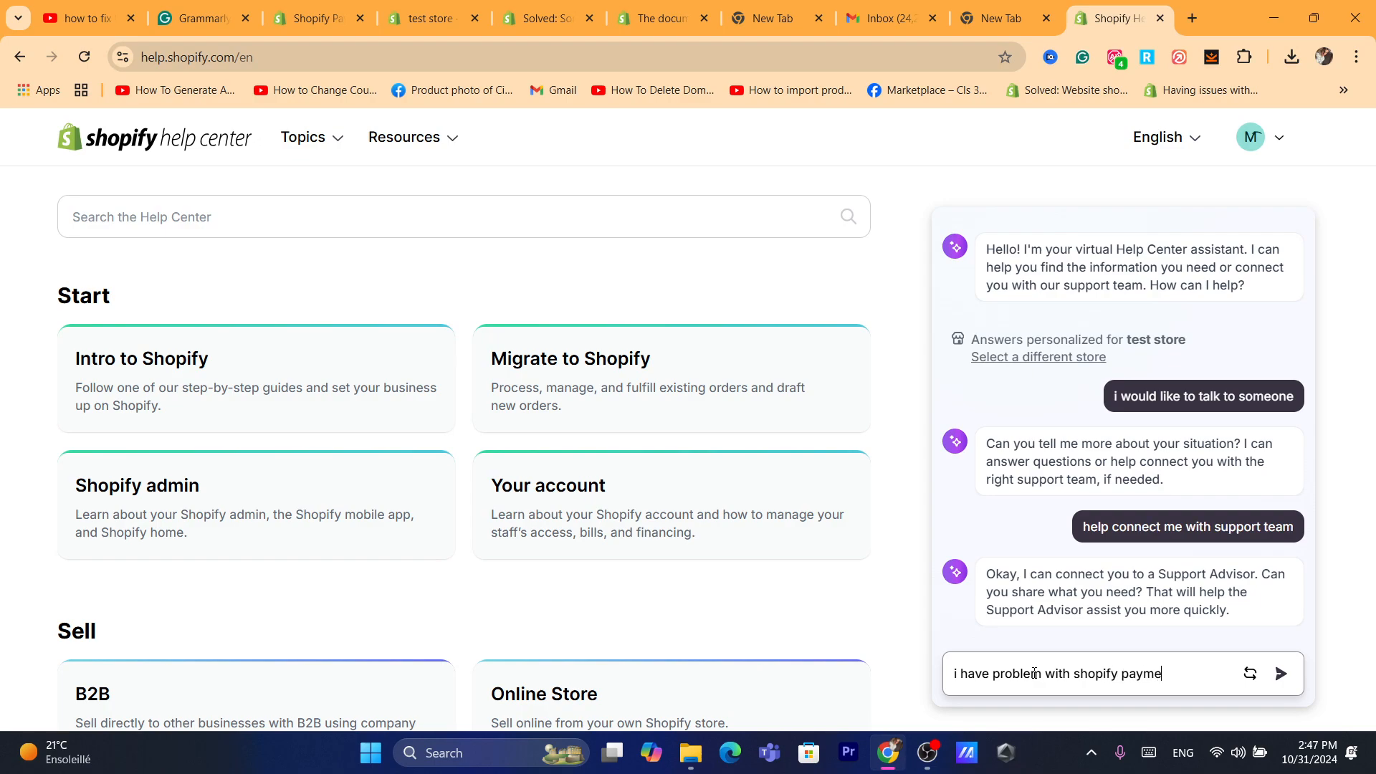
click(1280, 674)
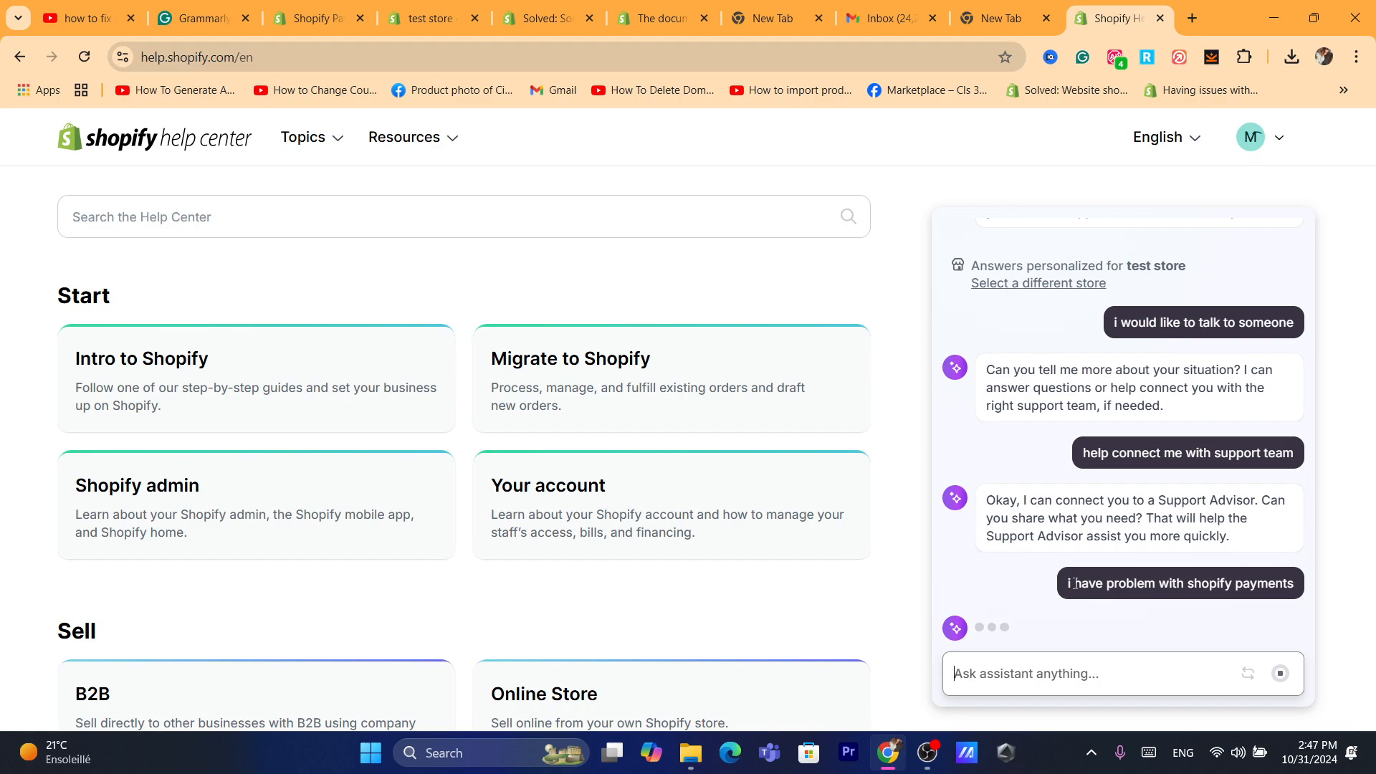
click(1180, 583)
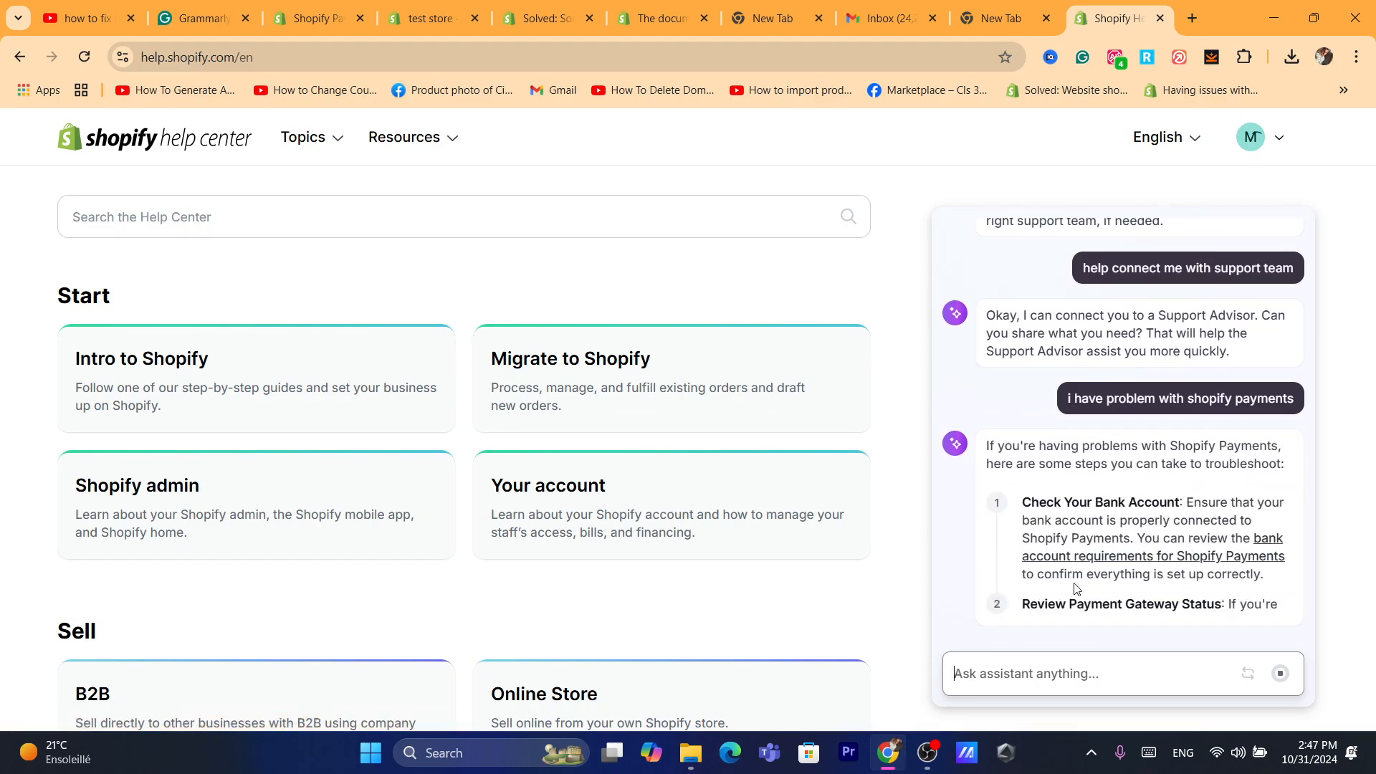
scroll(down, 3)
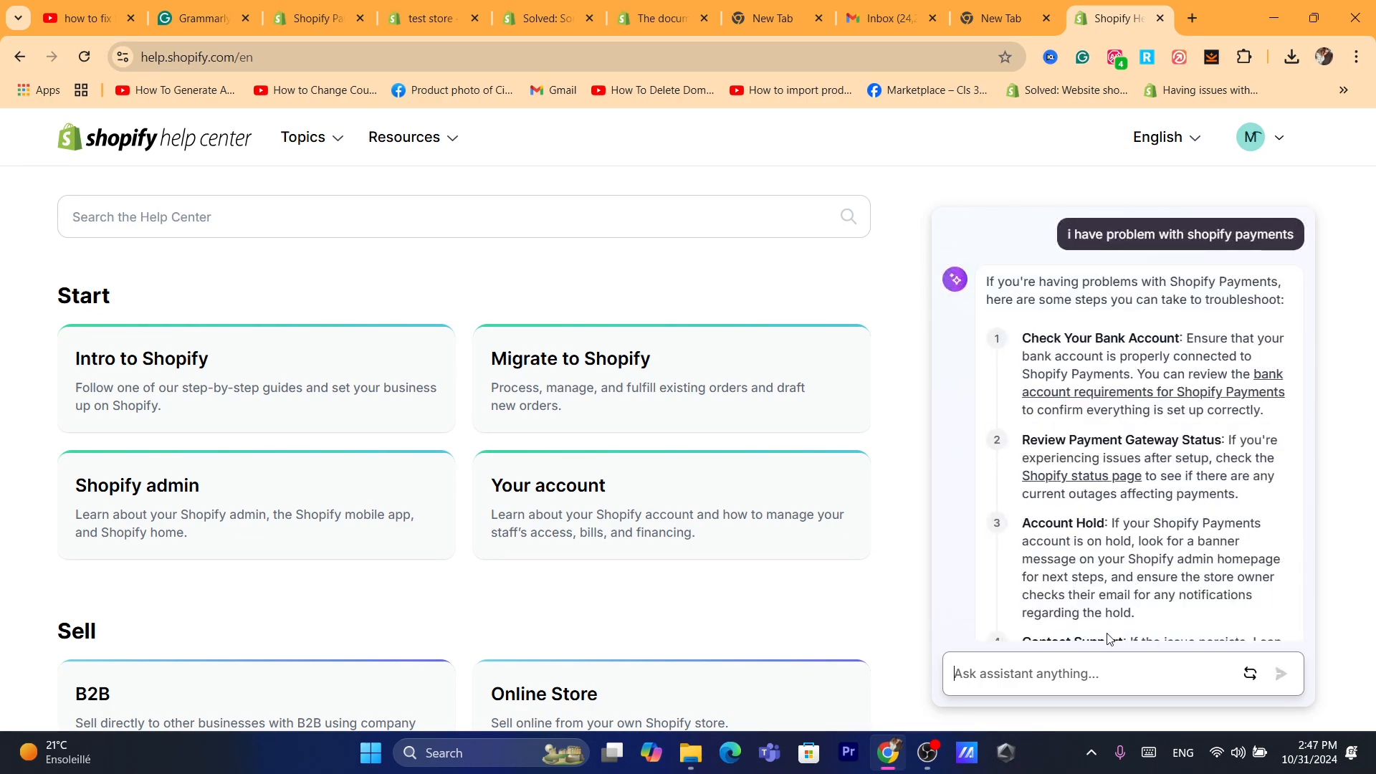
scroll(down, 3)
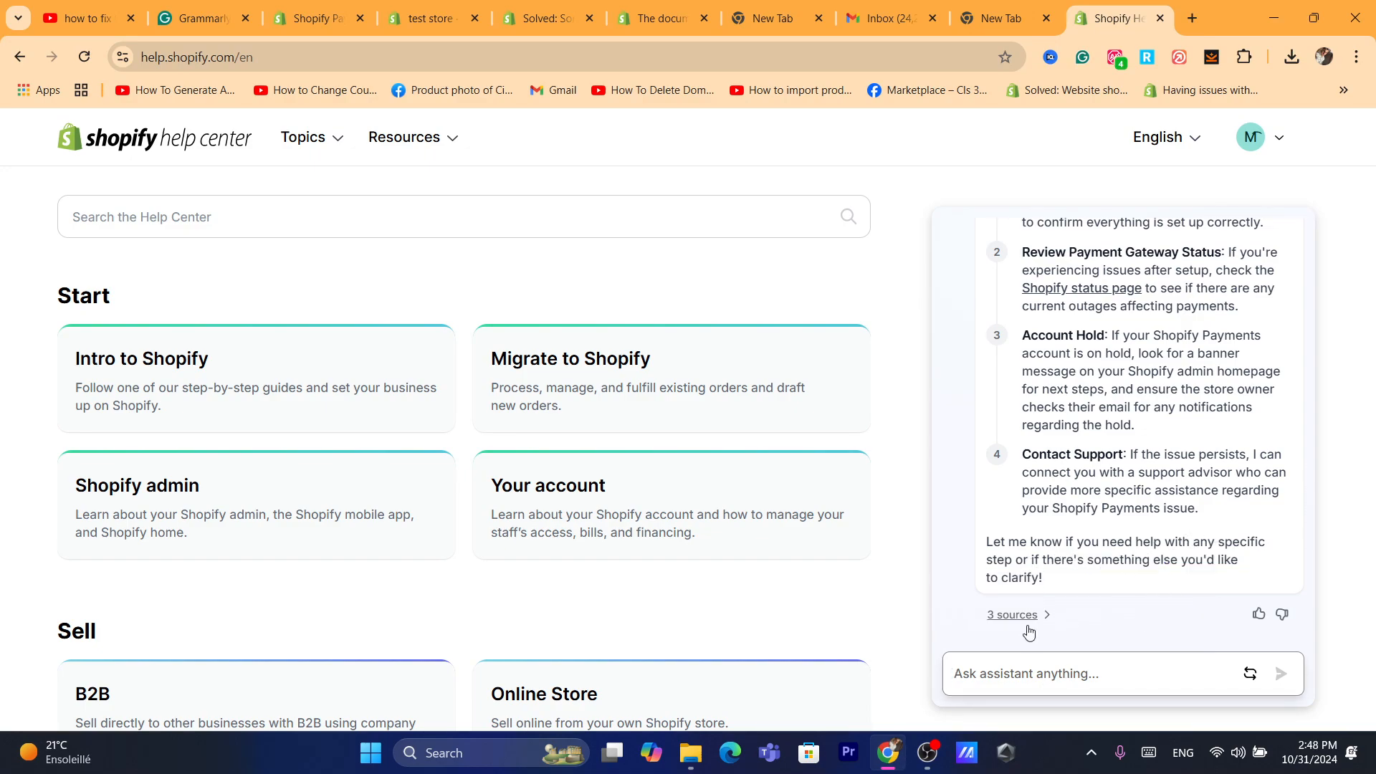
Send 'i need someone to talk to' and enter the Support Advisor queue.
text(i ne)
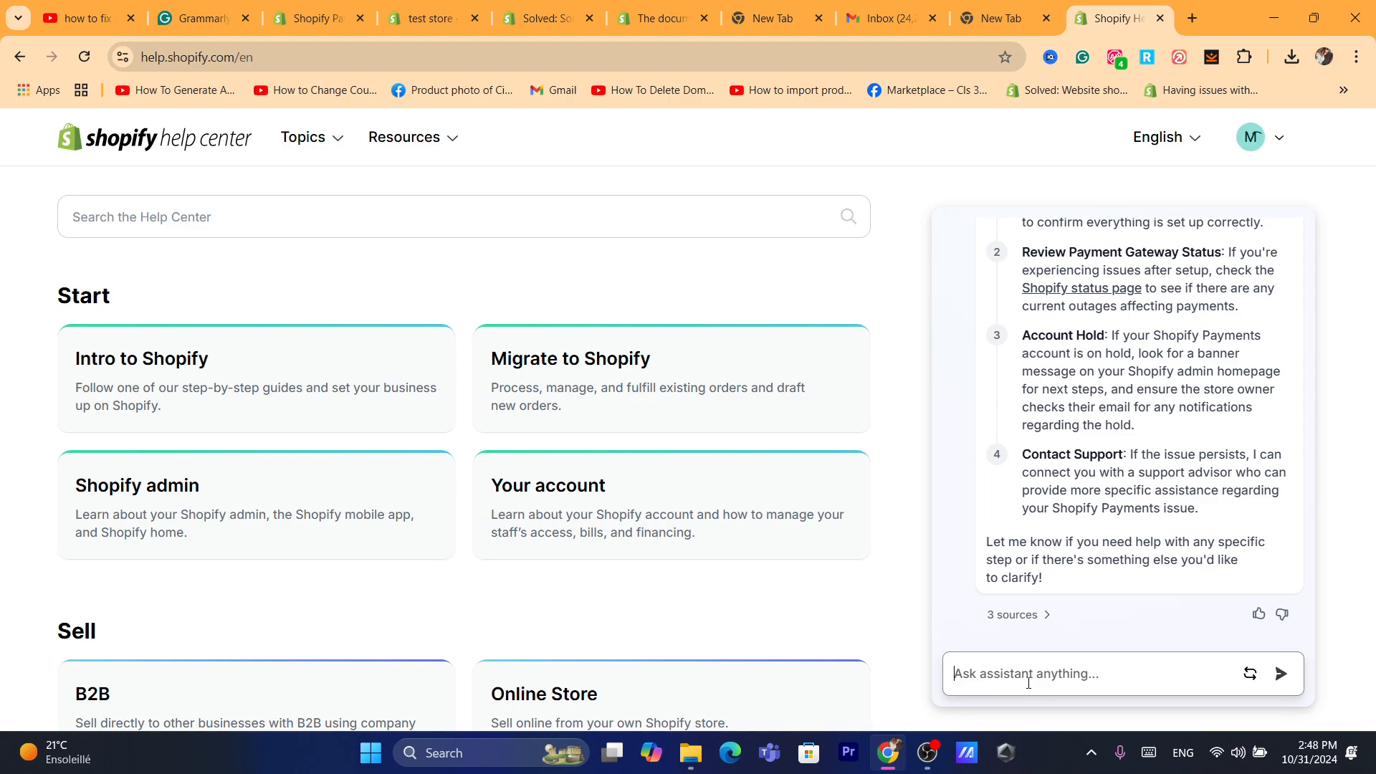
click(1280, 674)
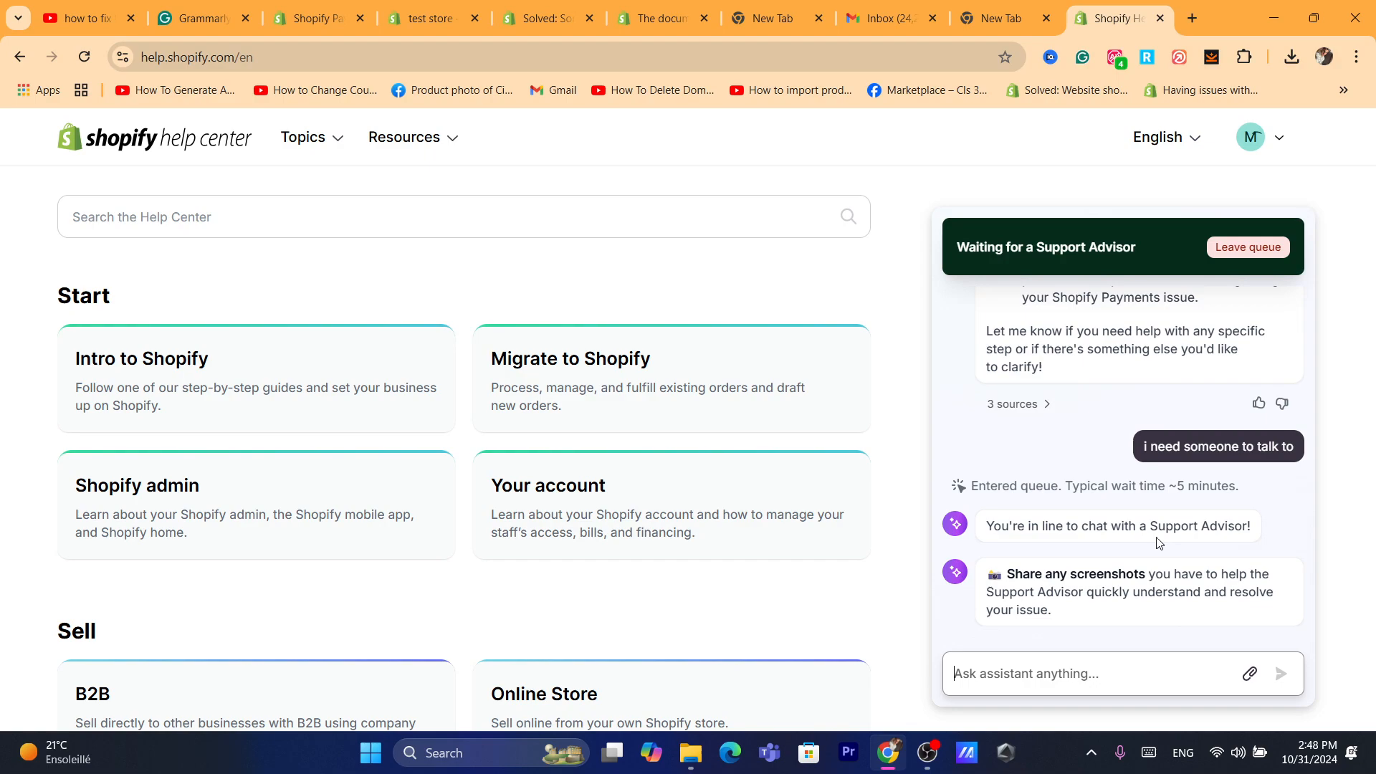
mouse_move(1253, 513)
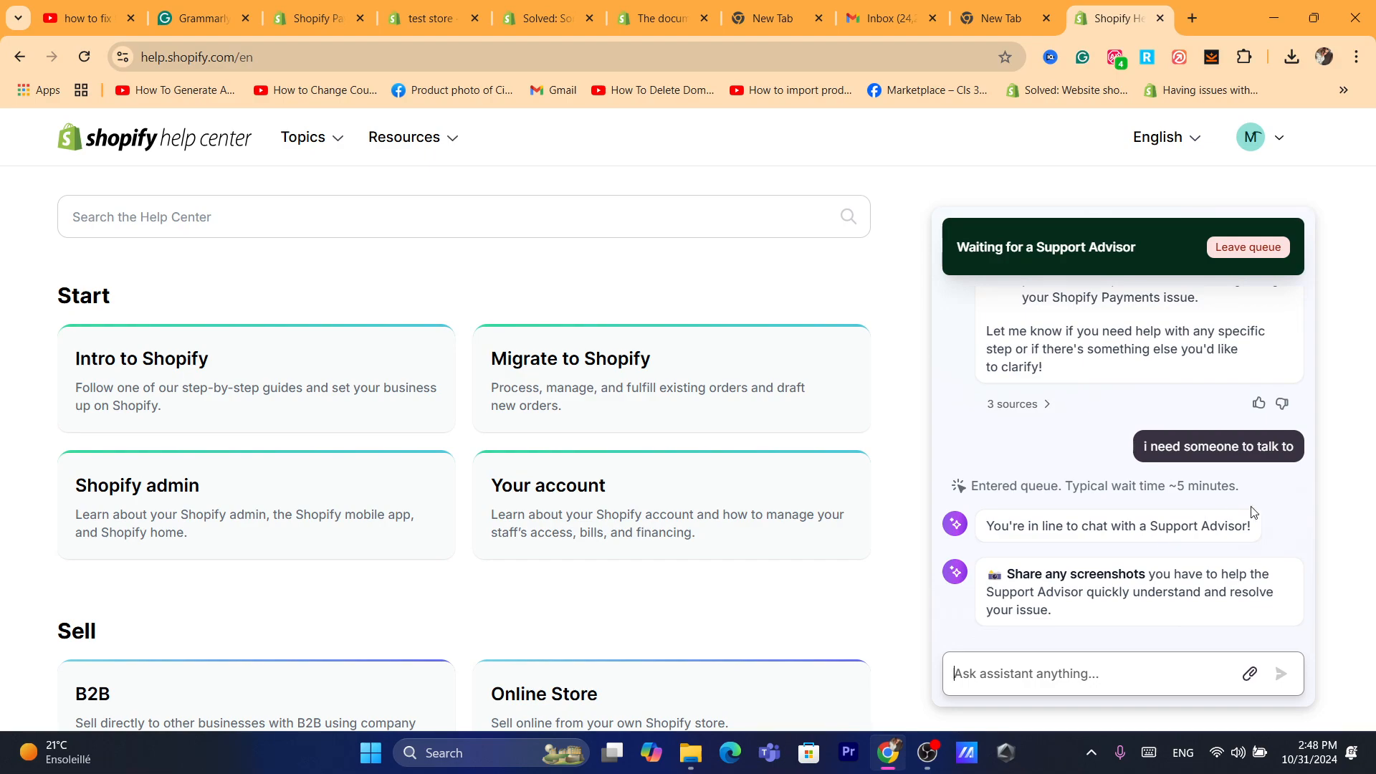
mouse_move(1207, 549)
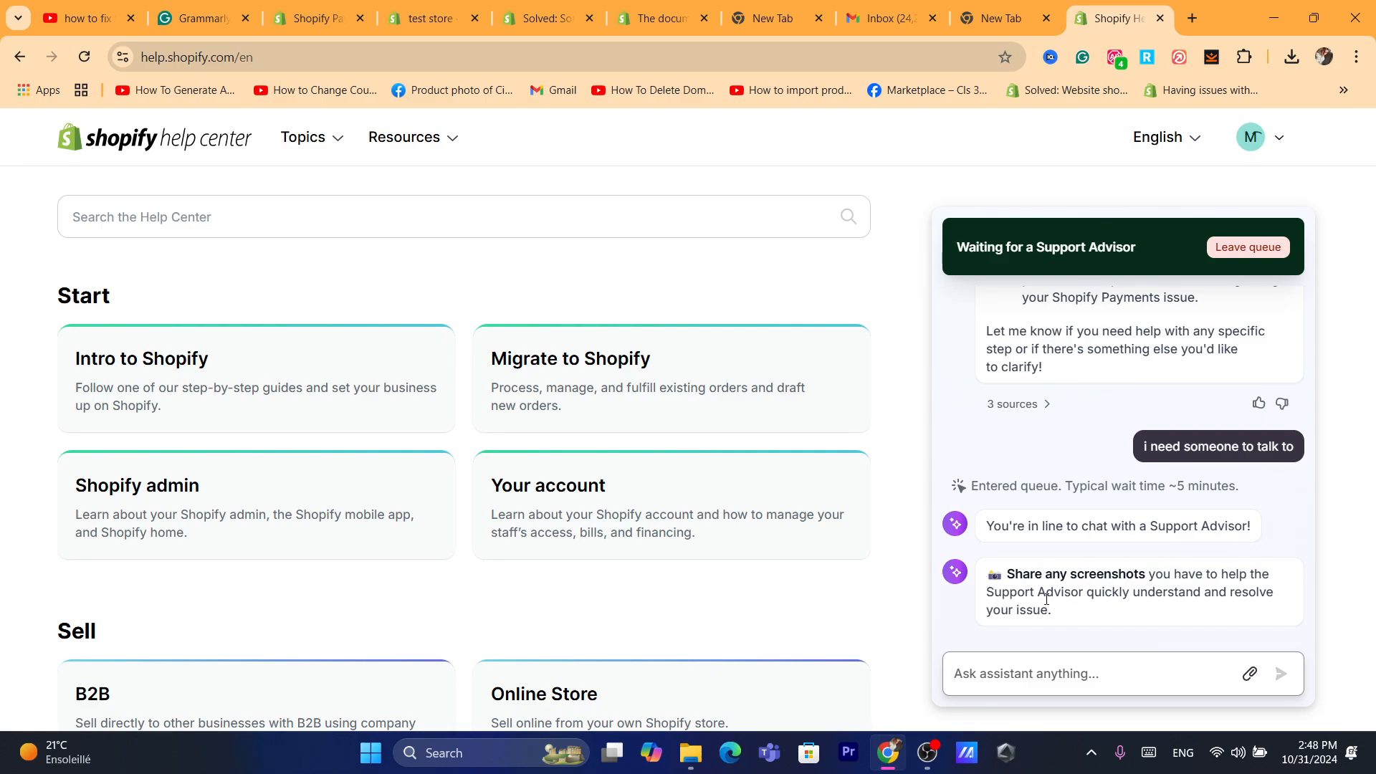
mouse_move(1193, 608)
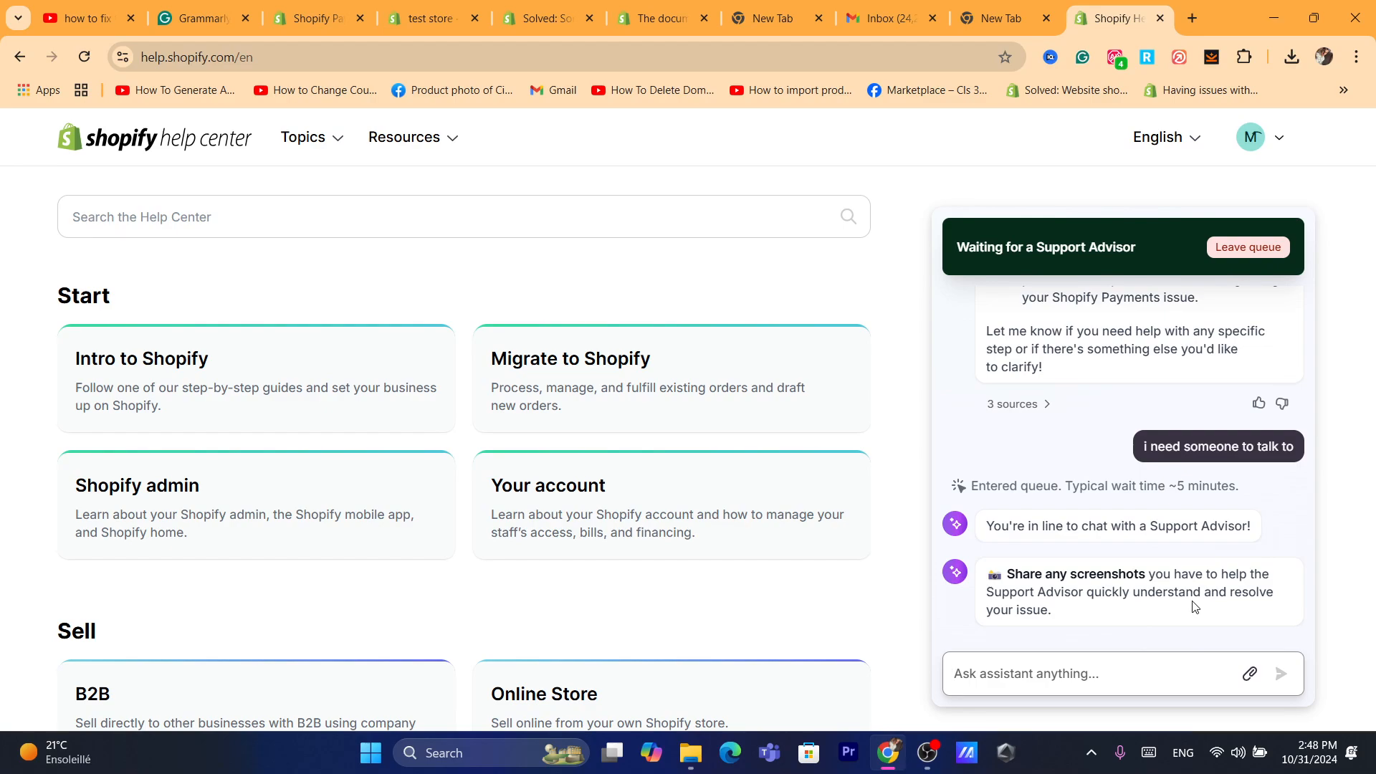
mouse_move(1250, 674)
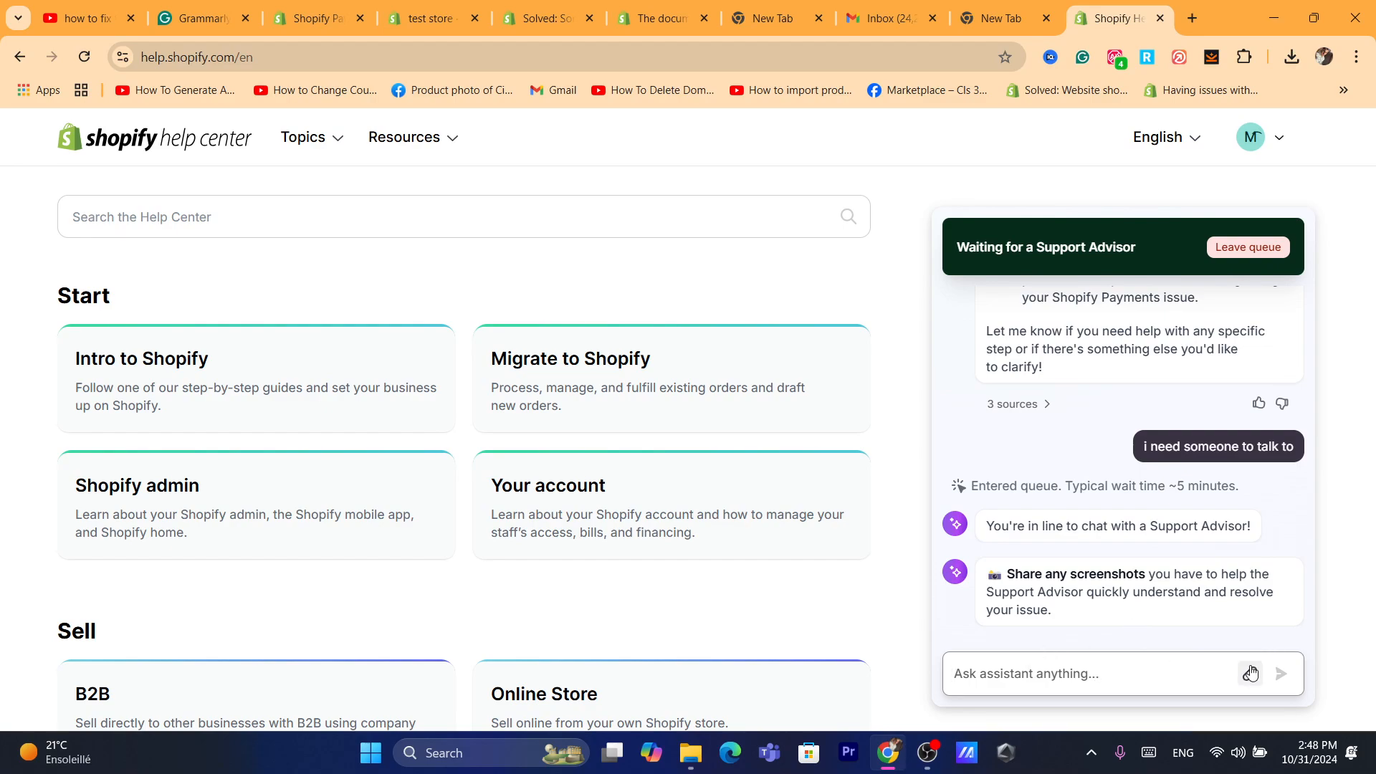
click(1250, 674)
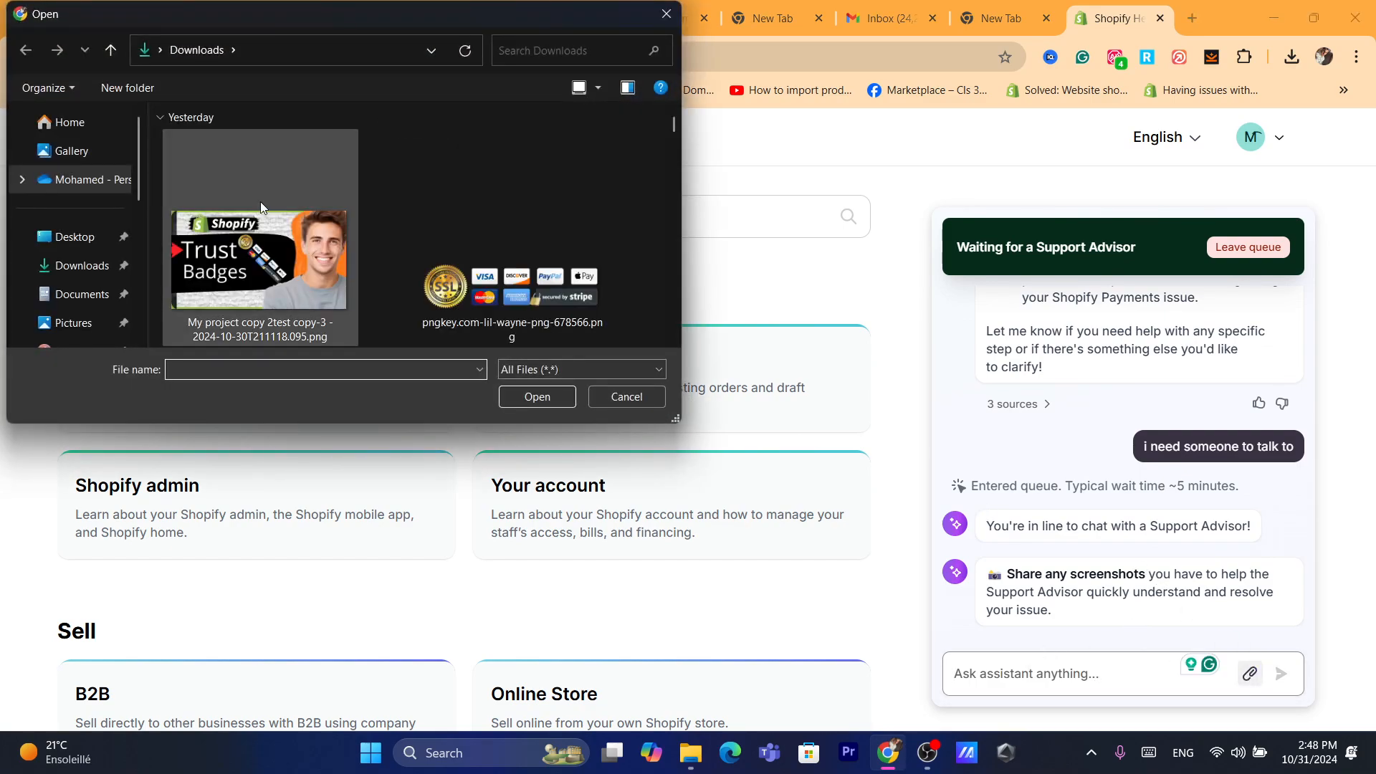
click(75, 237)
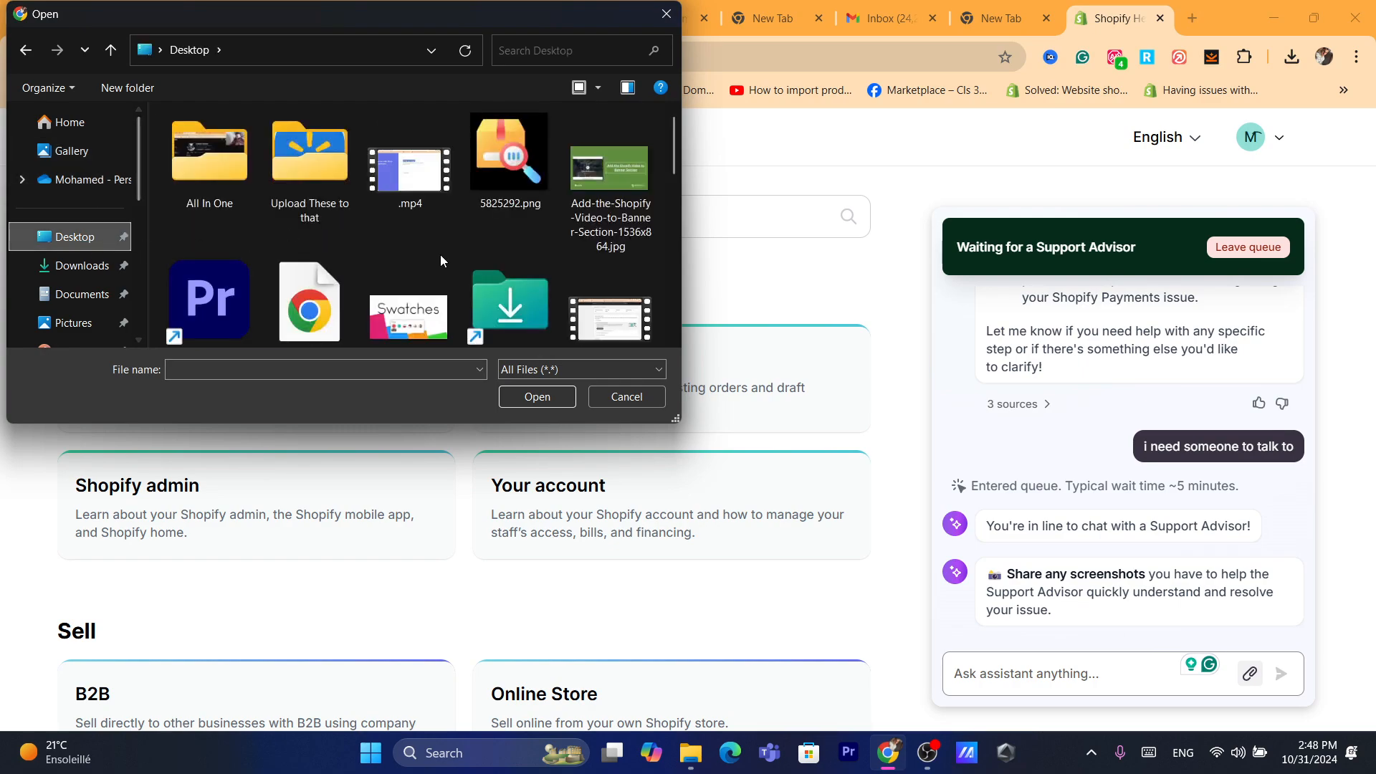
click(626, 397)
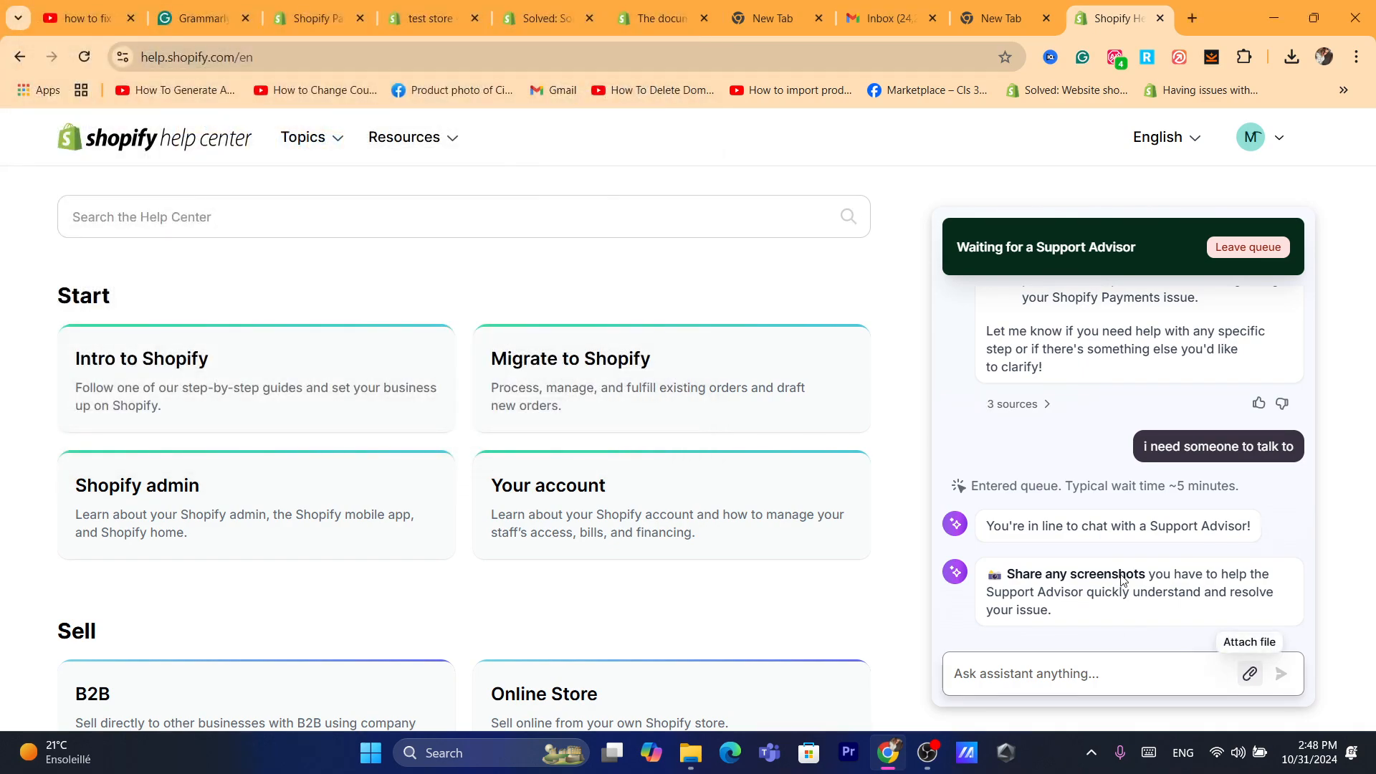